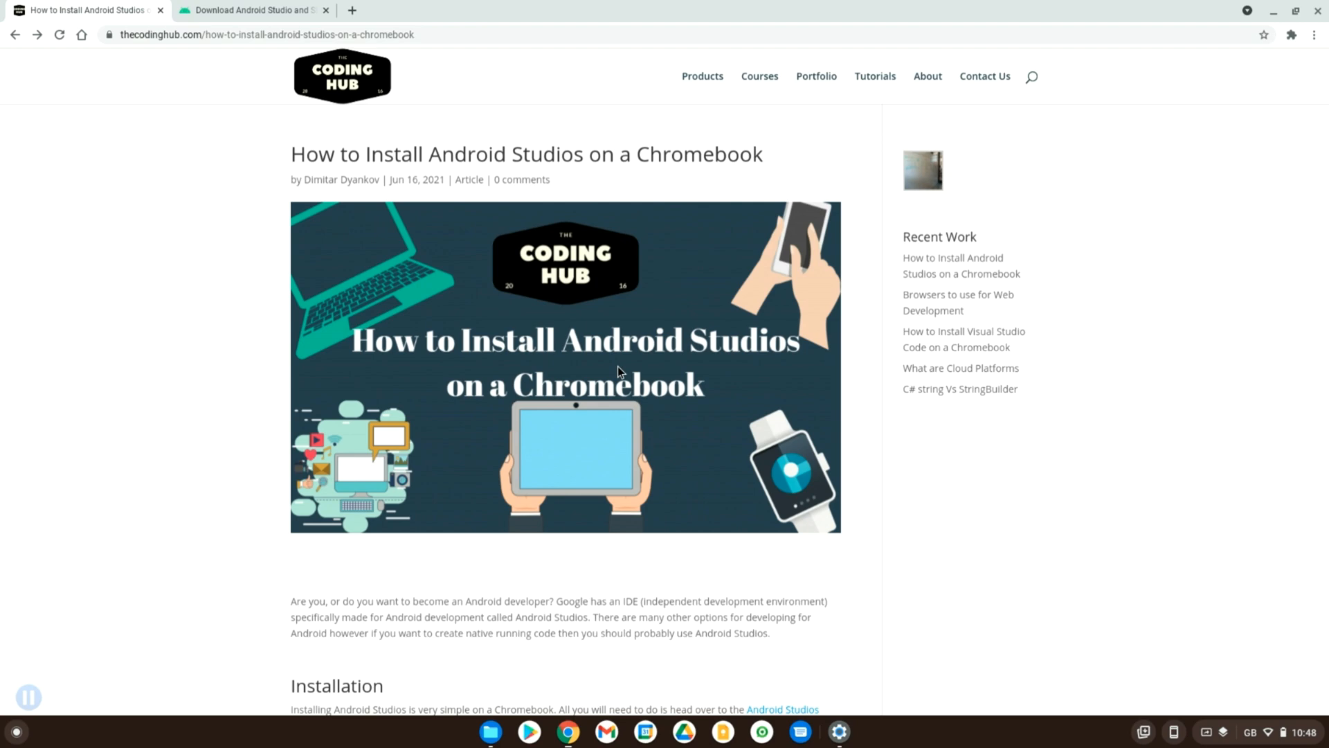
- Scroll through the Linux development environment settings to the USB devices and Android app options
scroll(down, 3)
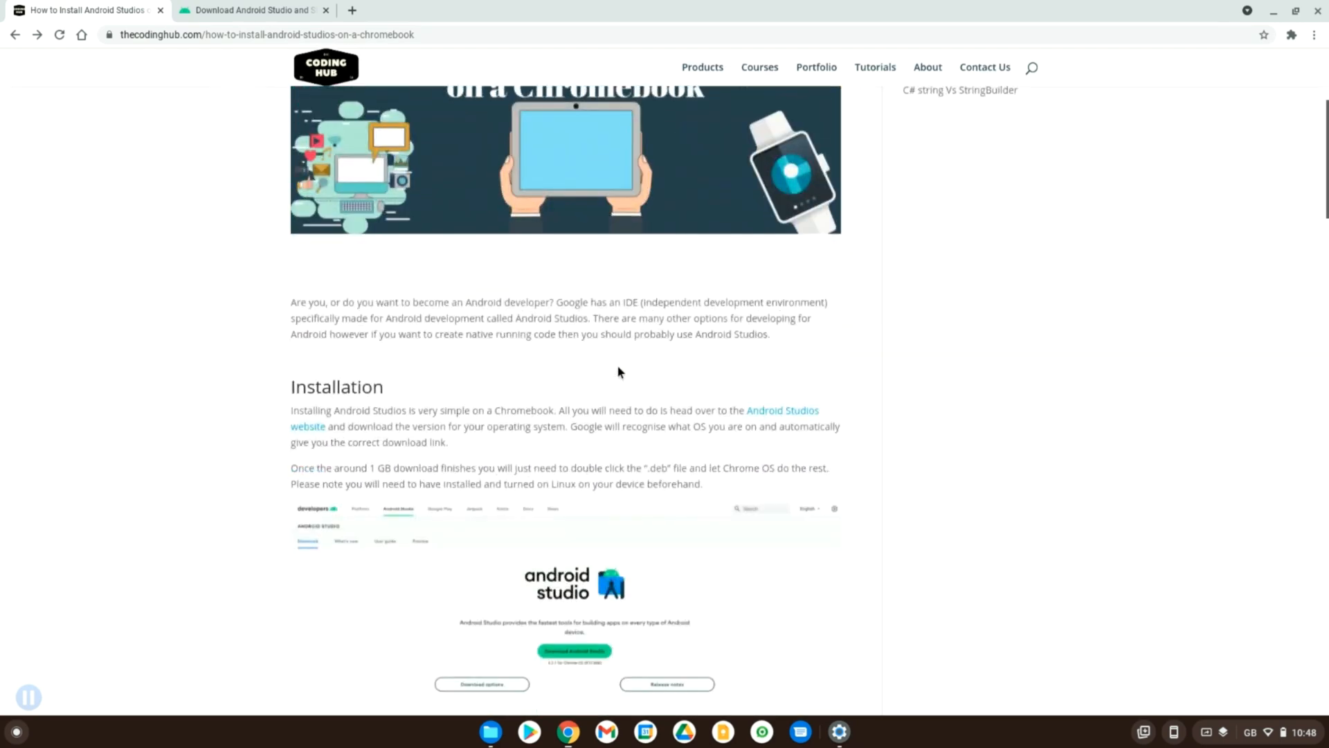
scroll(up, 3)
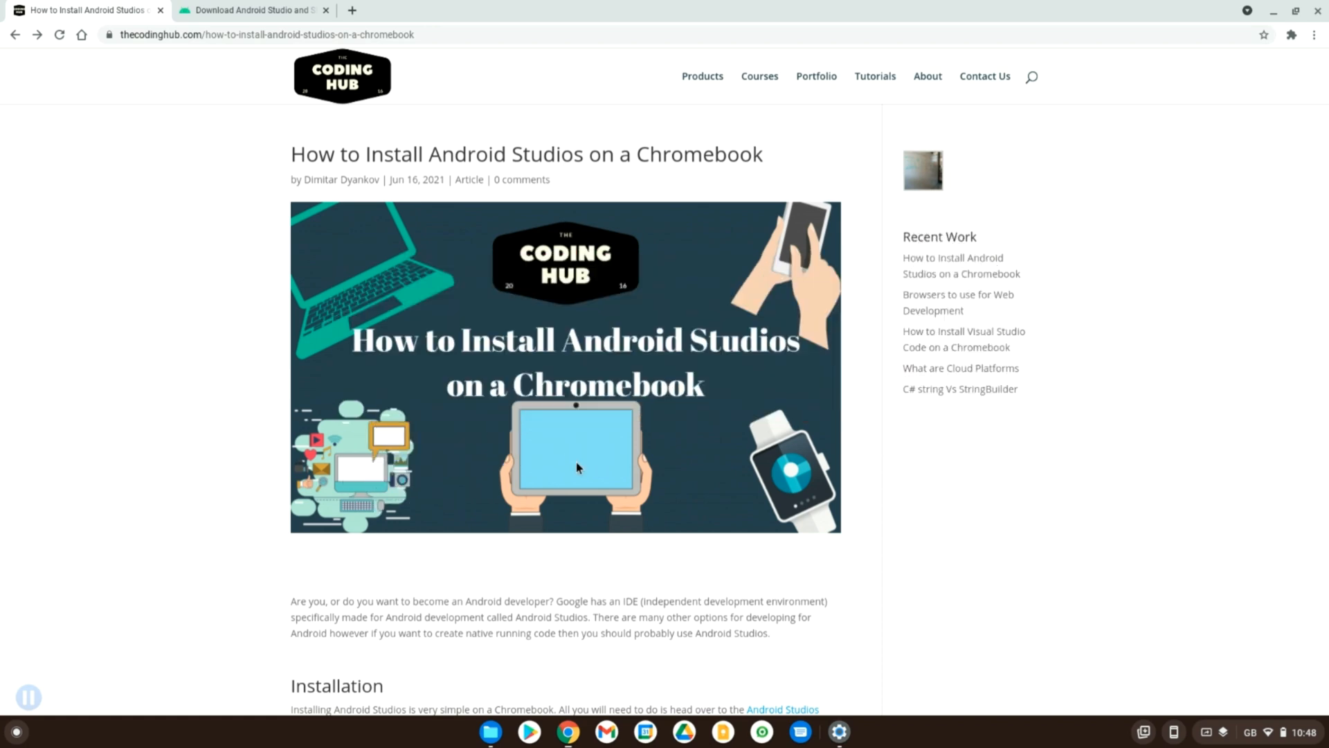
scroll(down, 3)
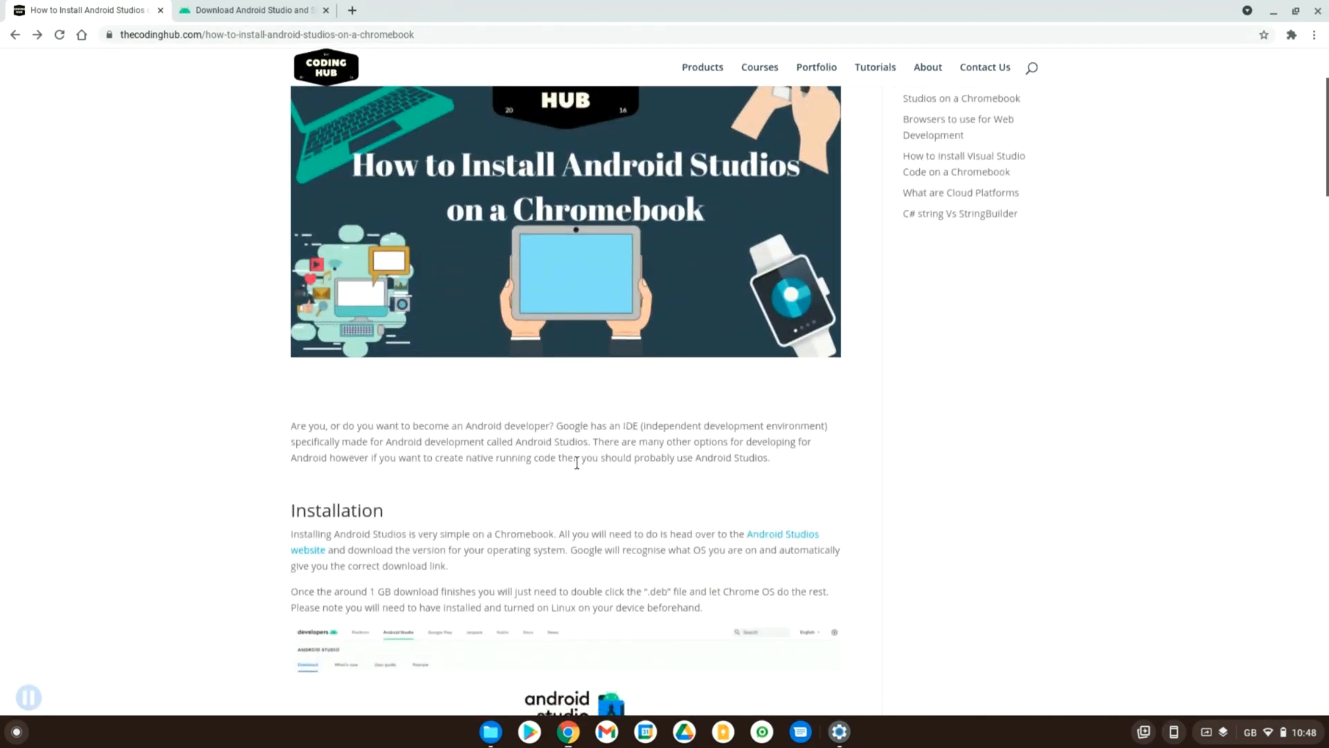
scroll(down, 3)
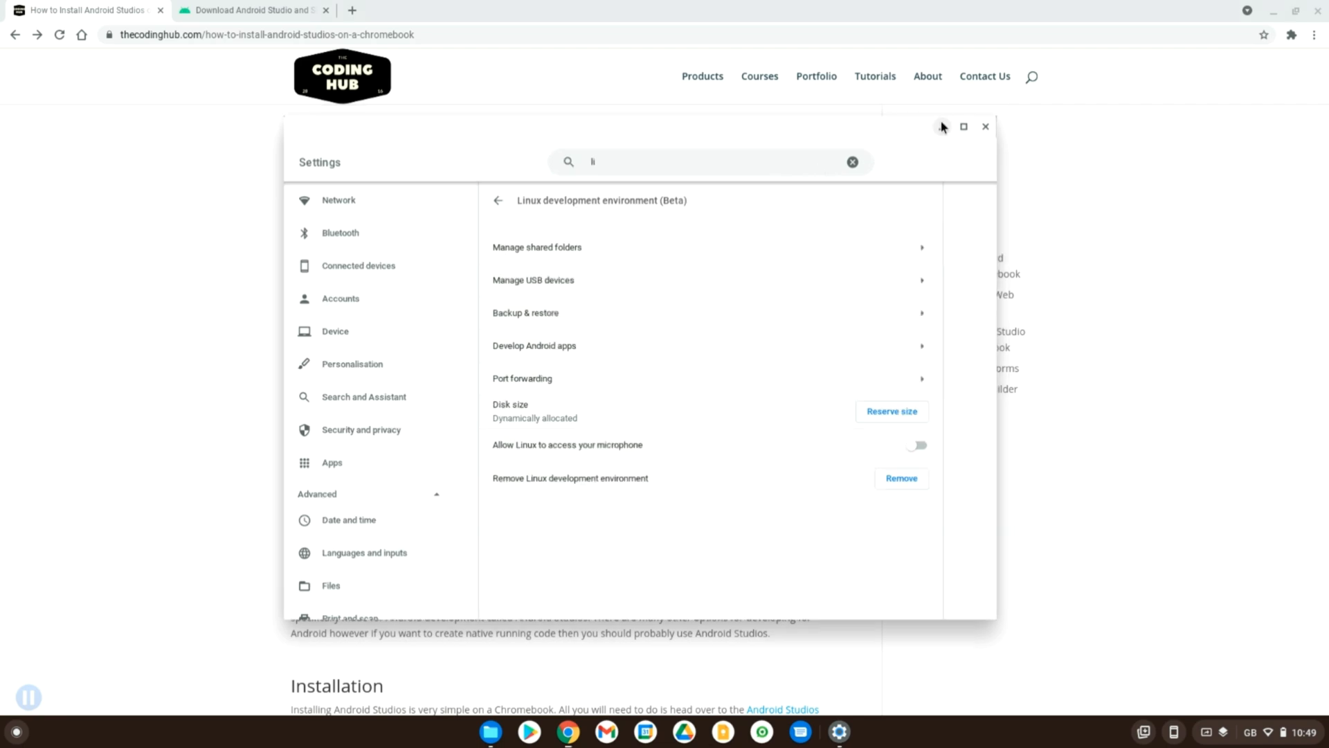
- Close the Linux settings and scroll the article to Android Studio's system requirements and recommended devices
click(985, 126)
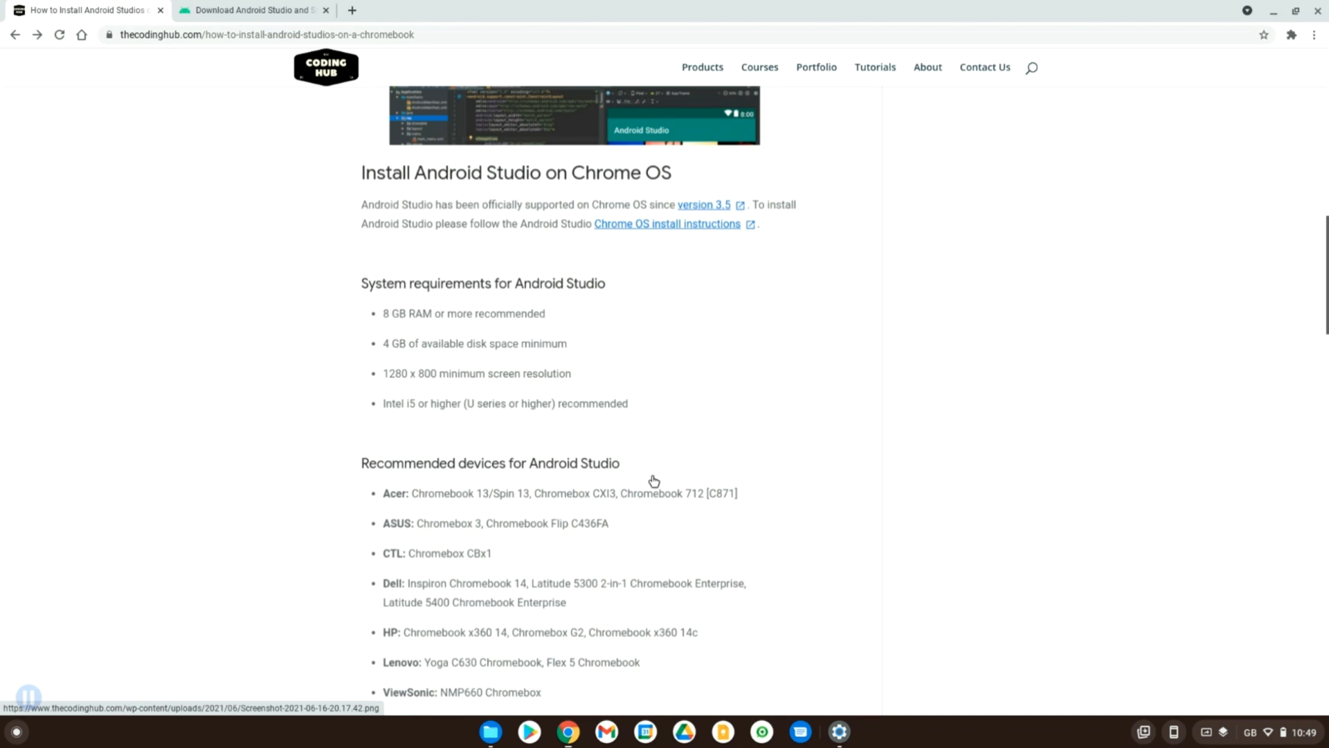
scroll(down, 3)
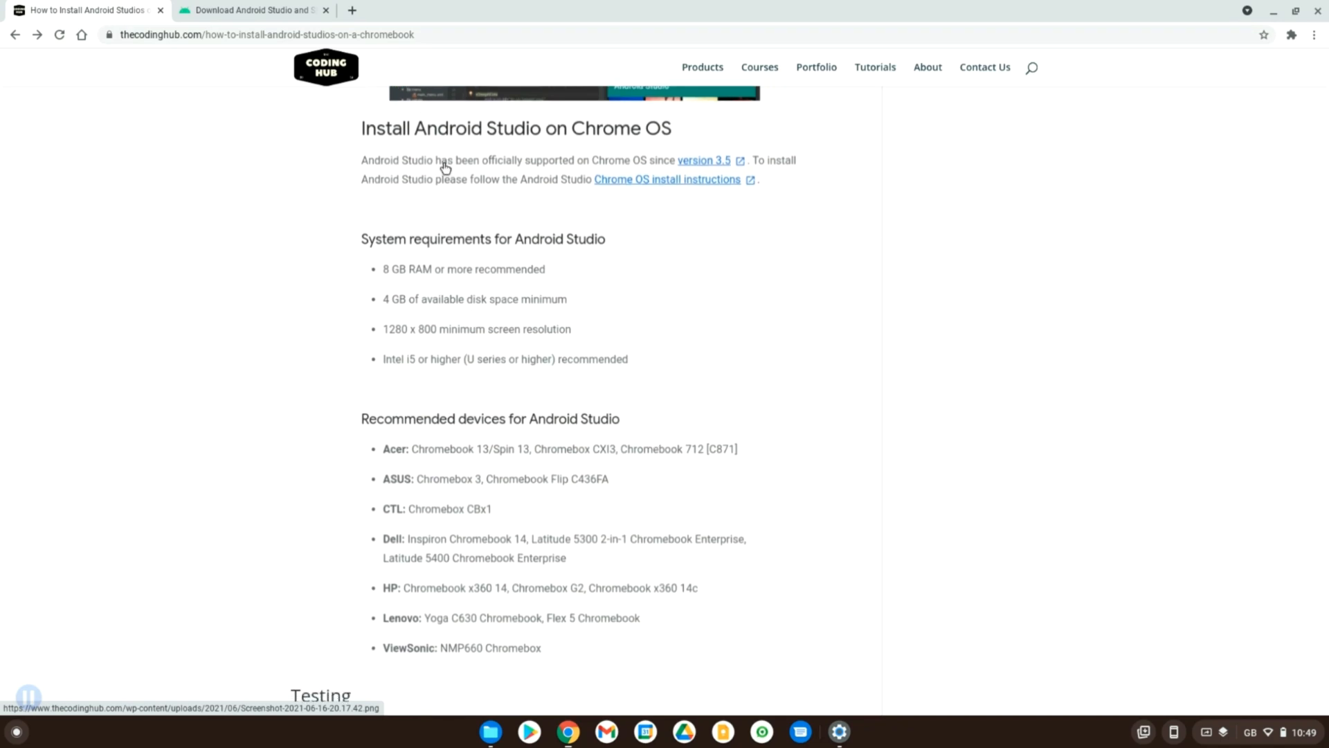
mouse_move(420, 295)
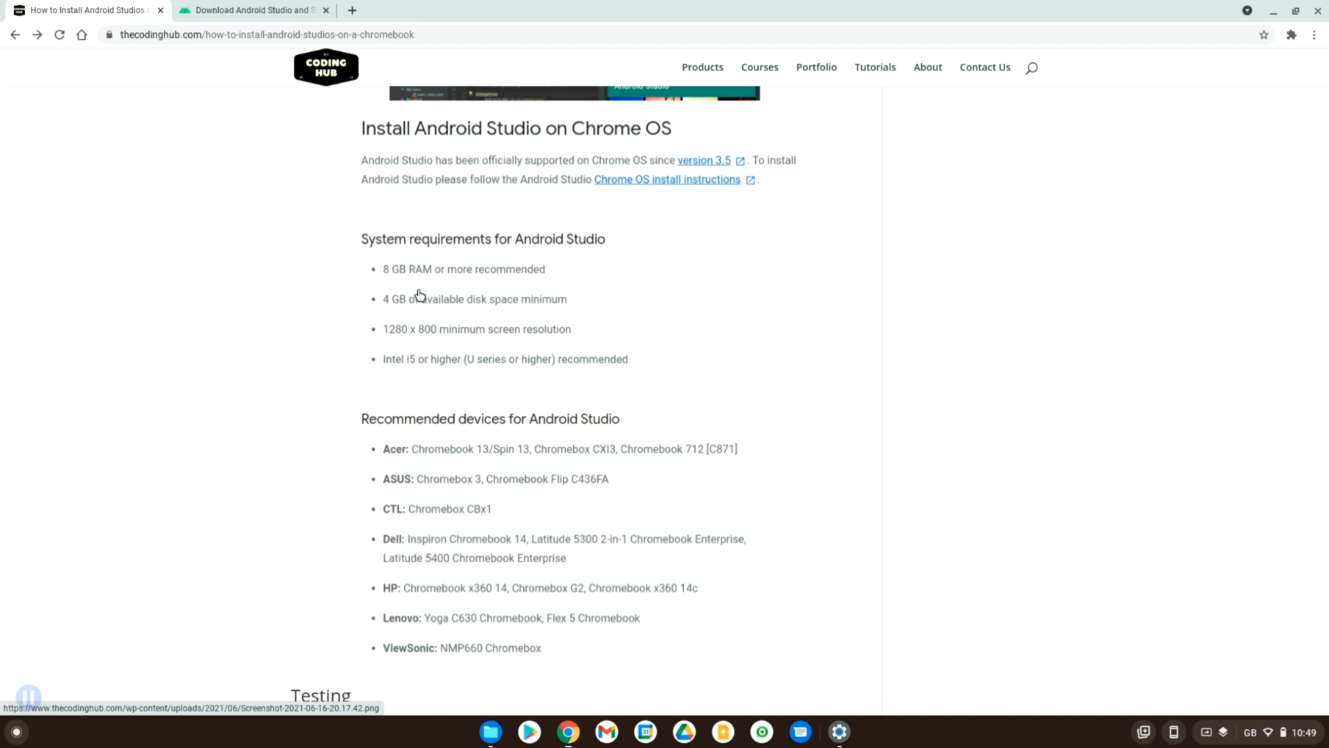
mouse_move(436, 334)
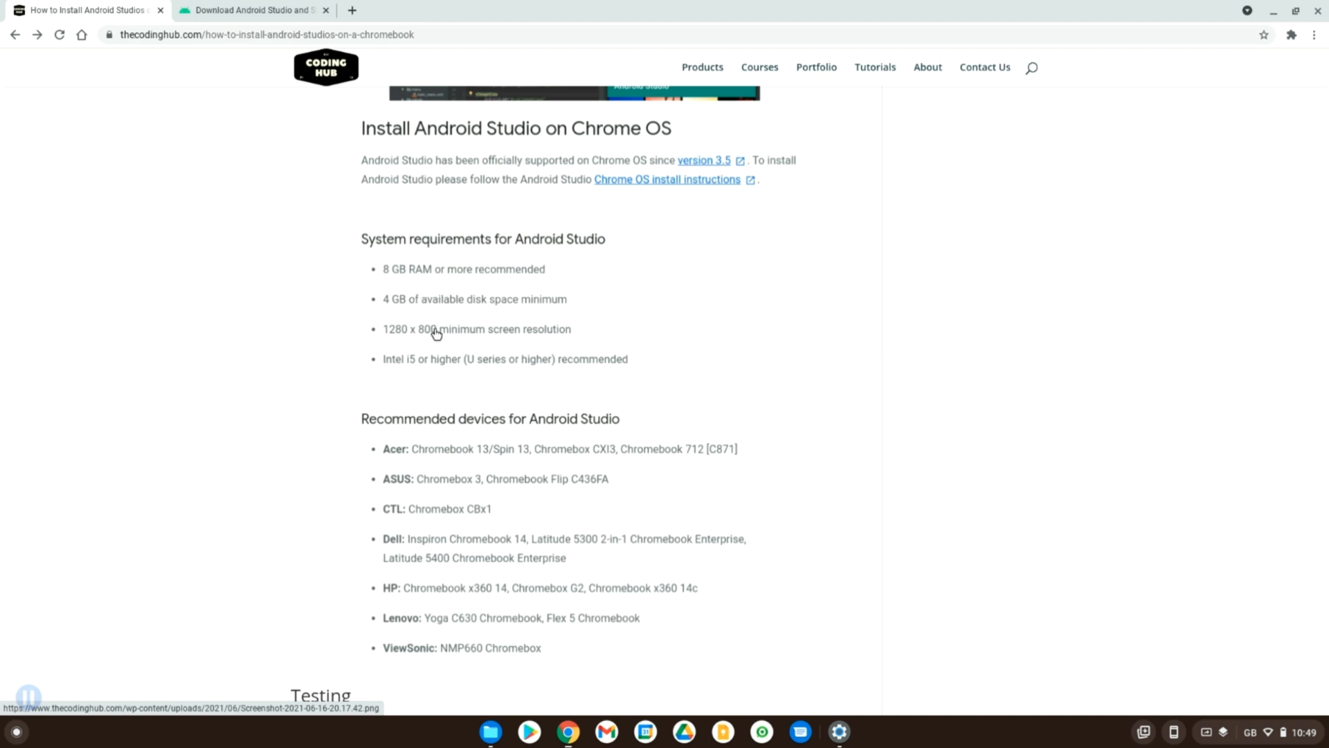
mouse_move(448, 367)
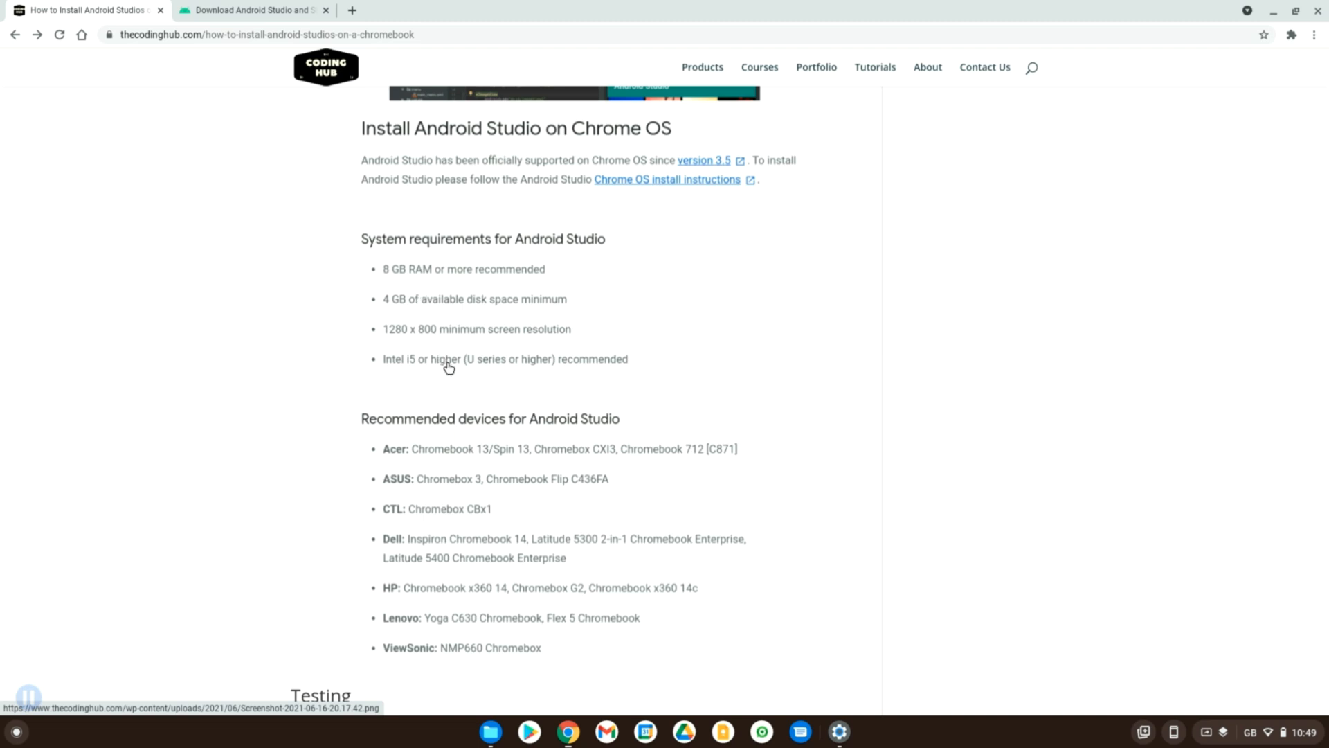
mouse_move(392, 345)
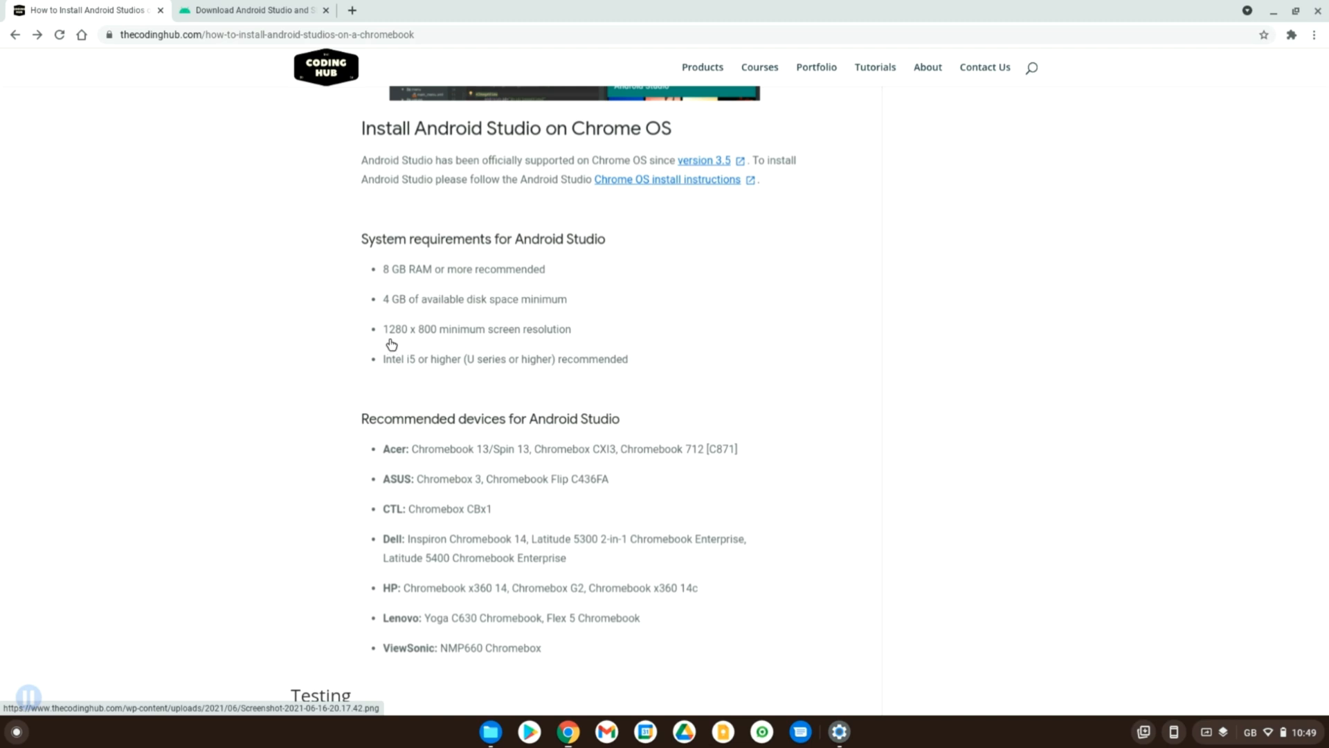
mouse_move(398, 343)
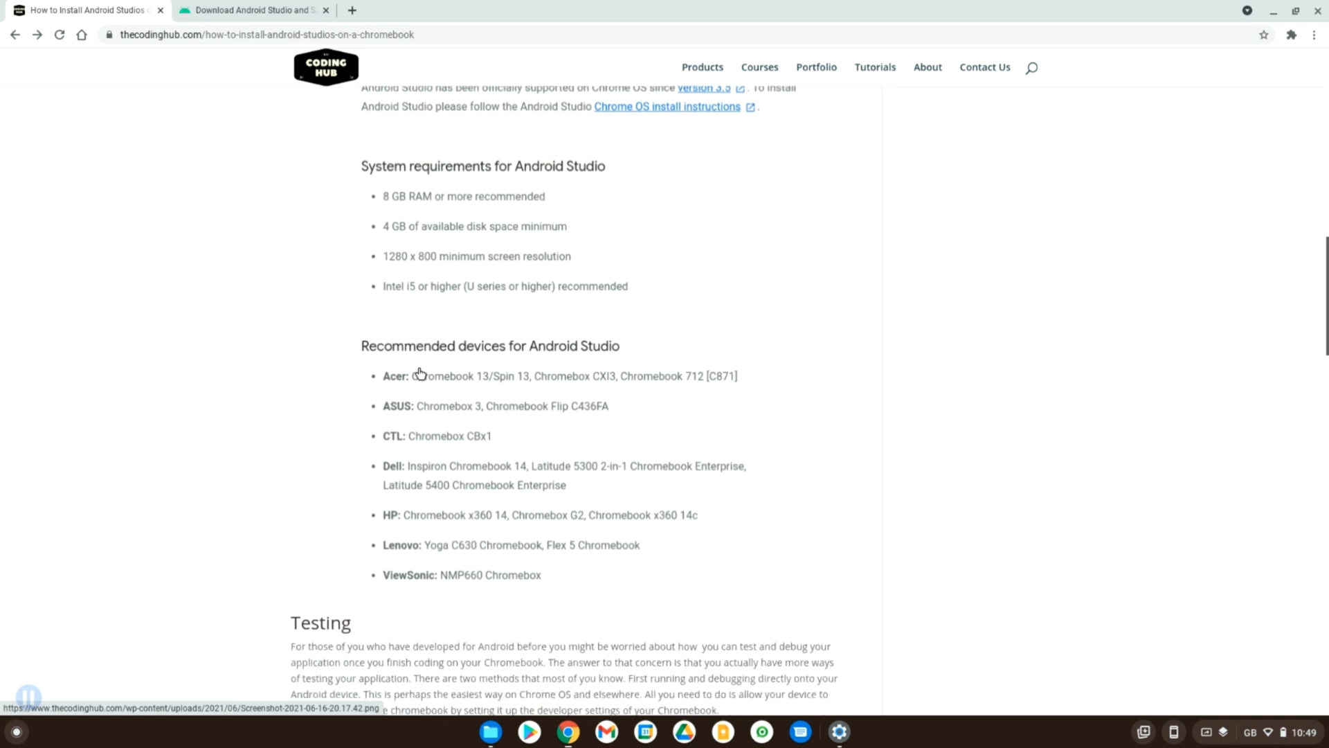
scroll(down, 3)
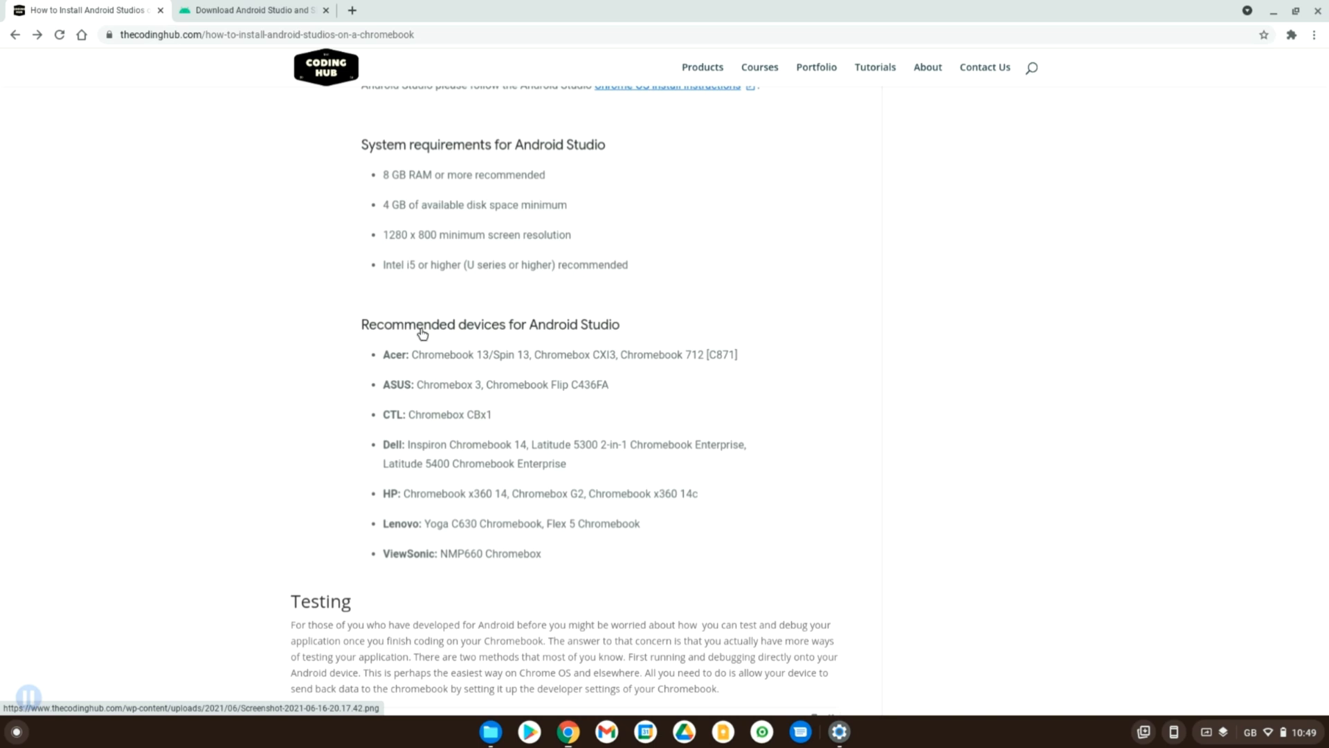
mouse_move(598, 441)
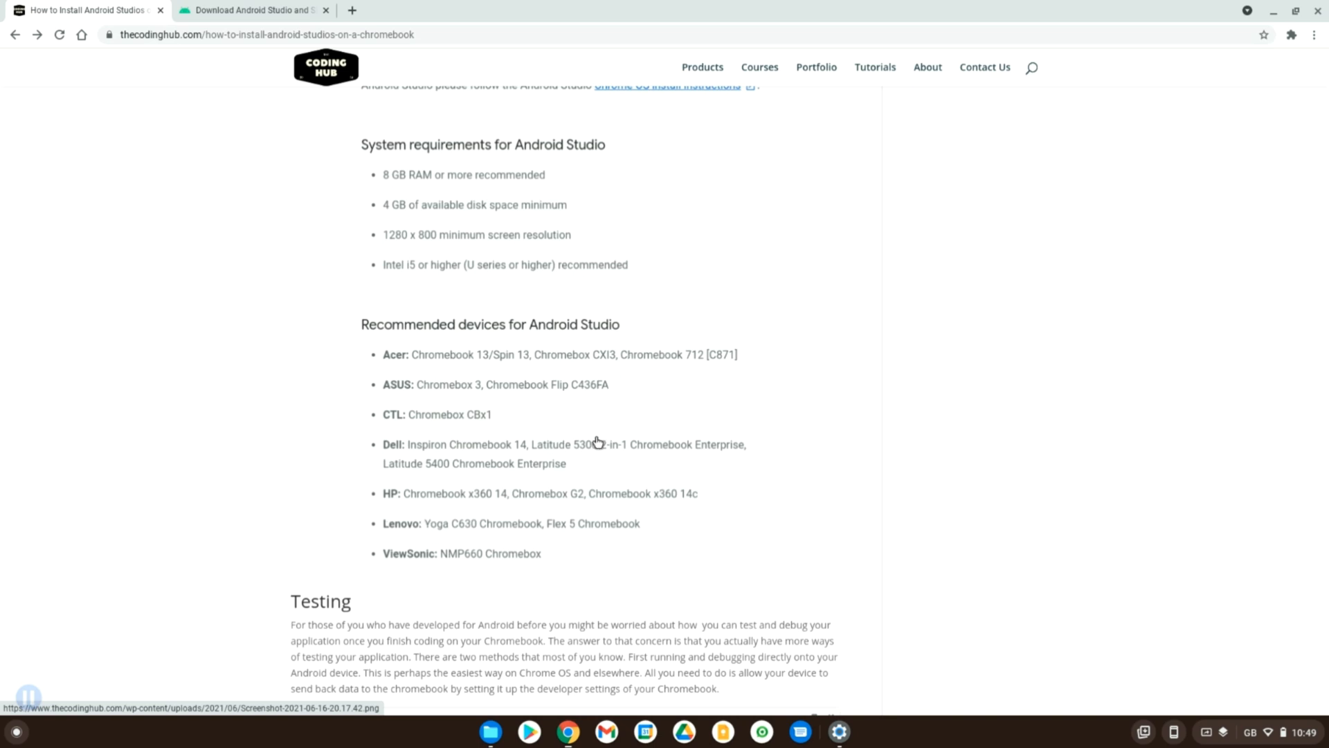
mouse_move(858, 529)
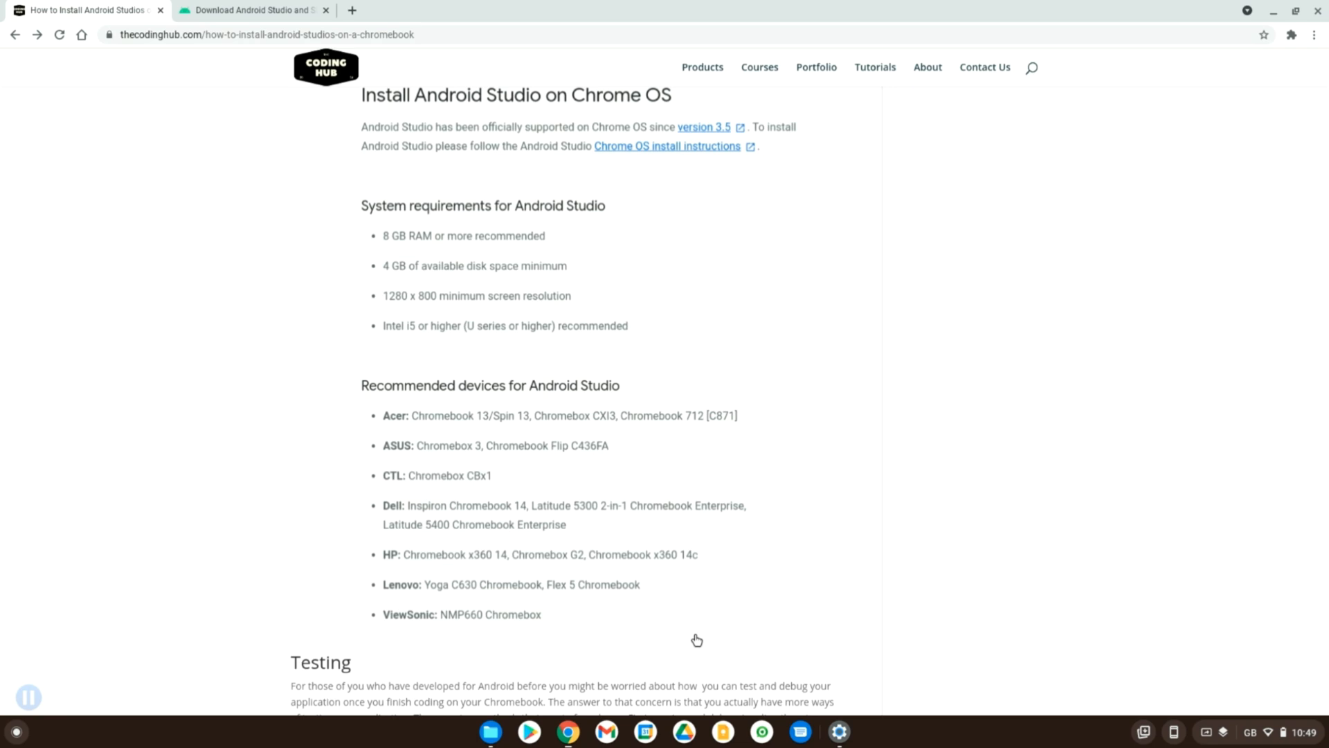
mouse_move(709, 674)
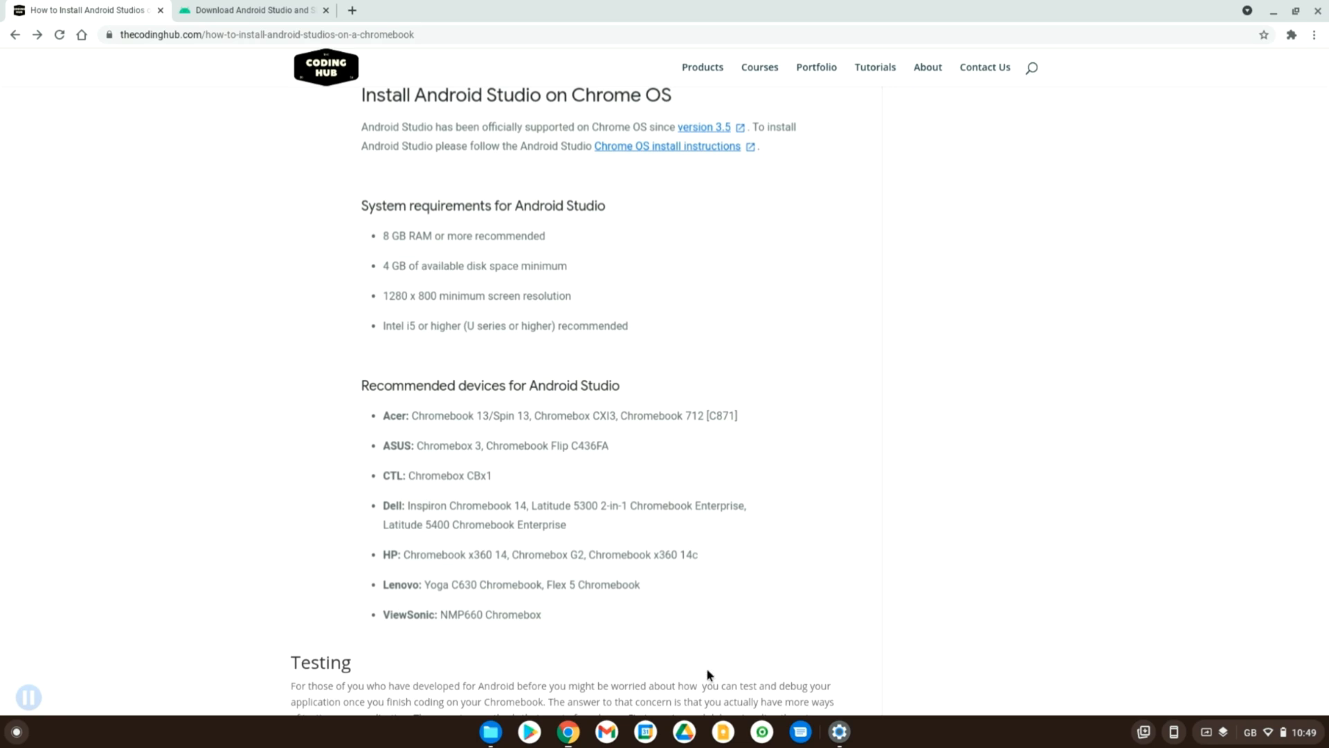
mouse_move(421, 469)
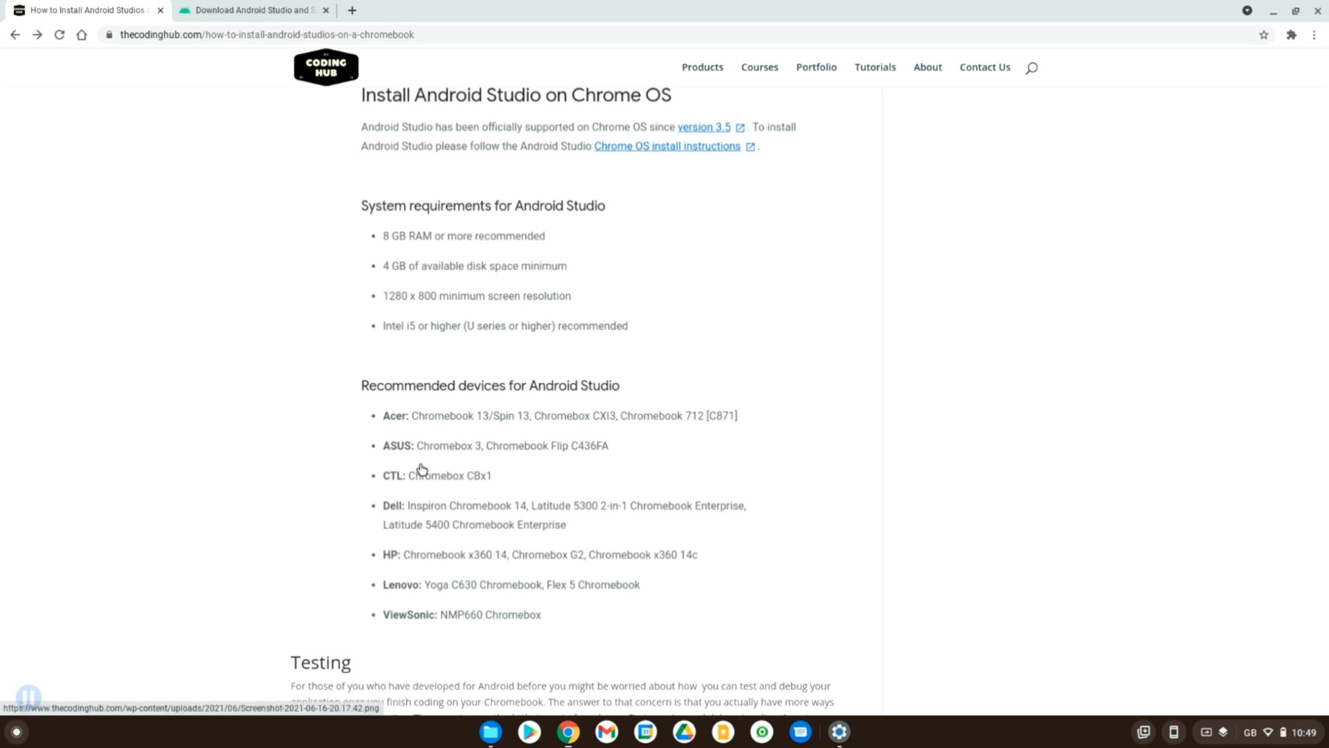
mouse_move(482, 642)
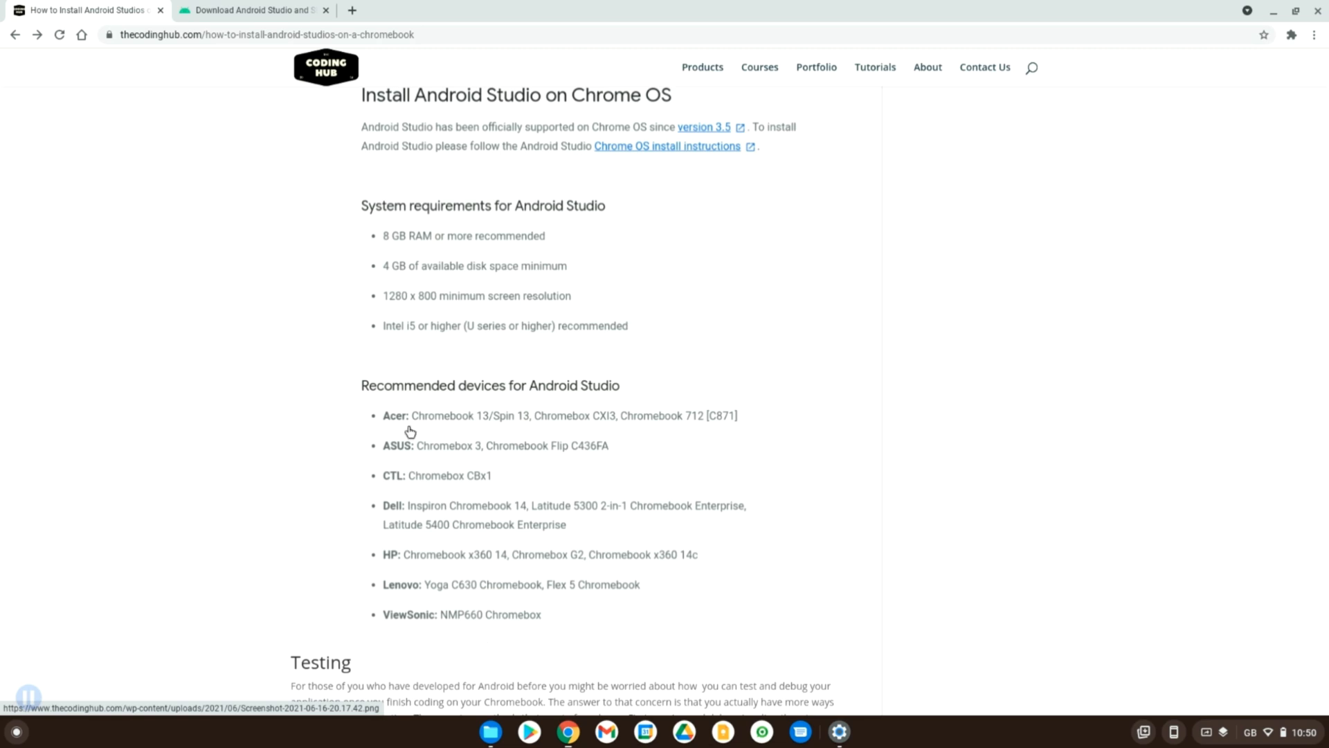
mouse_move(450, 365)
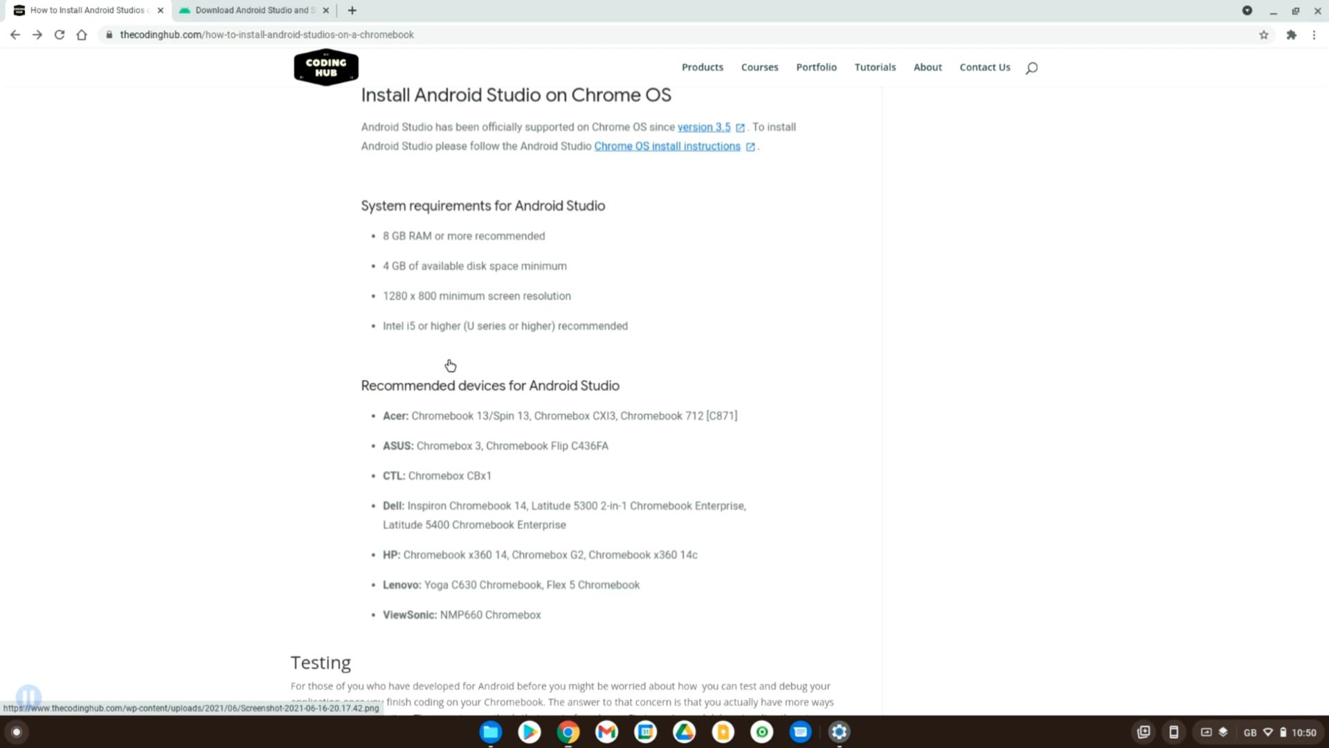
mouse_move(410, 241)
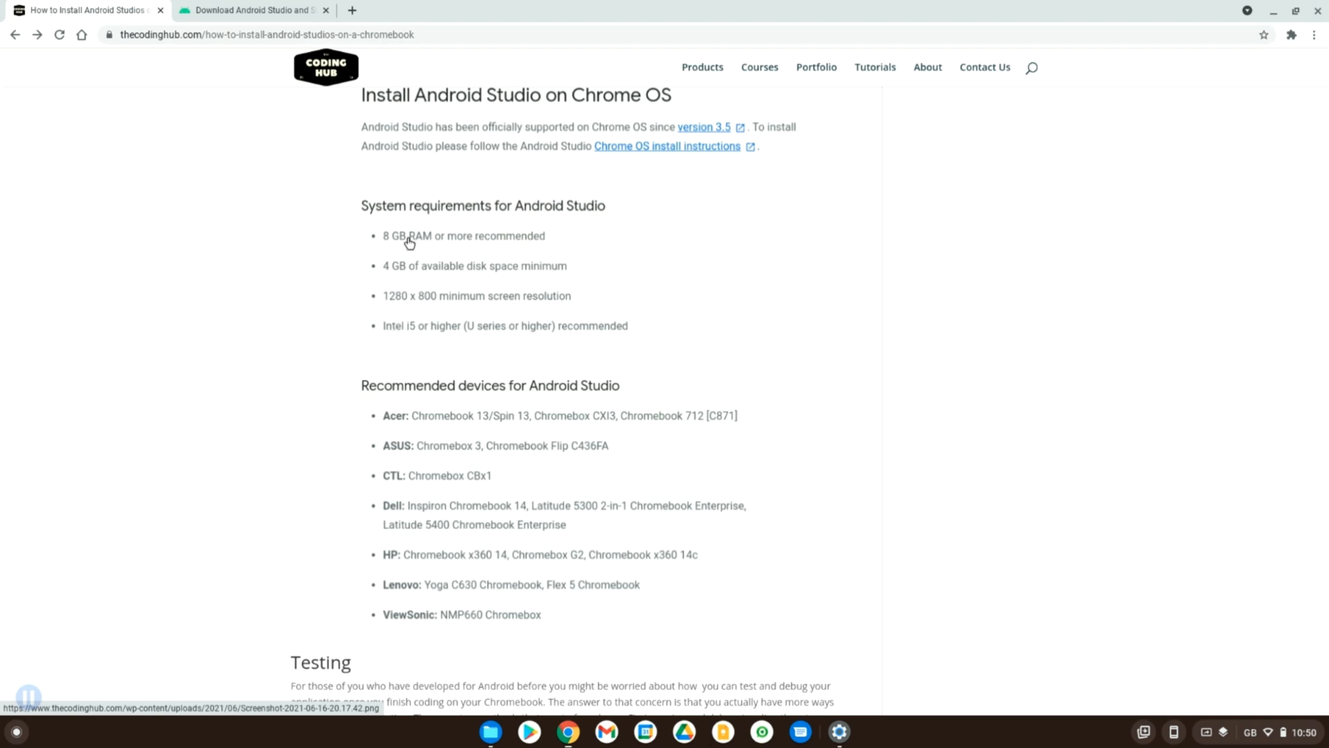
mouse_move(398, 277)
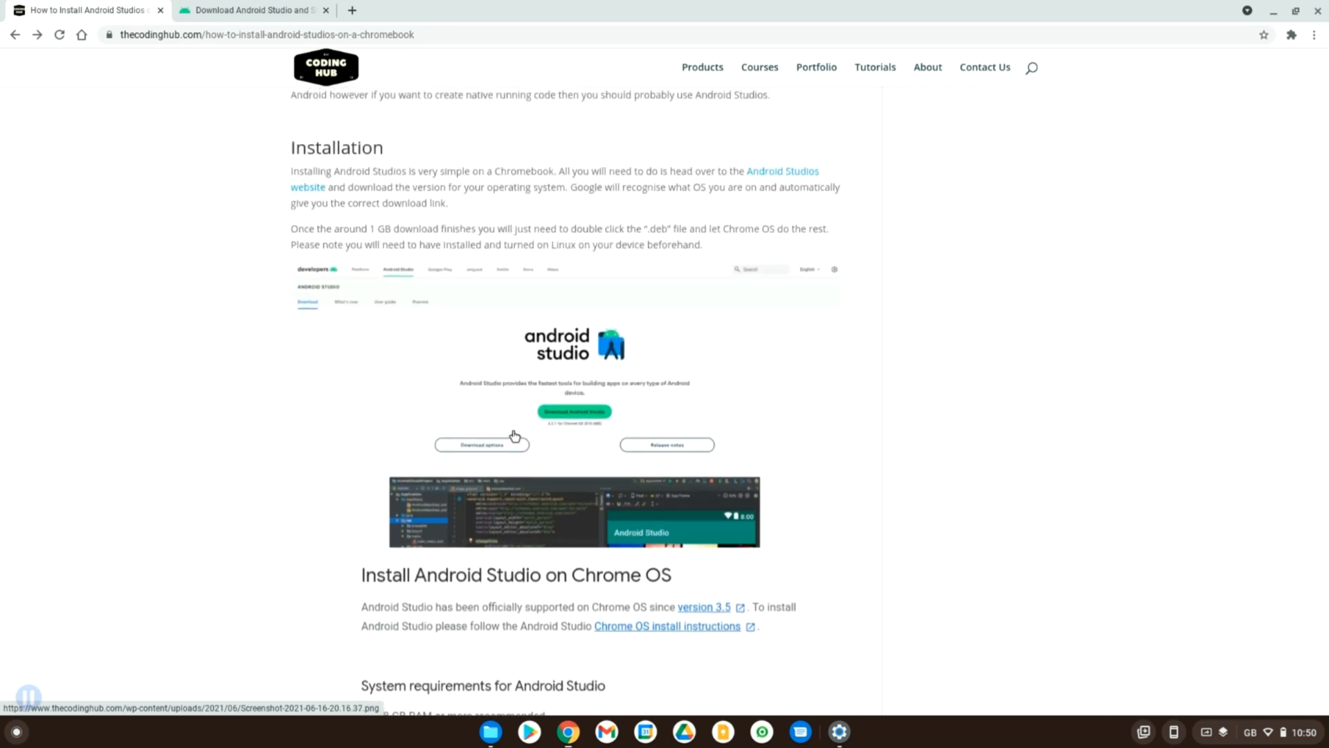
mouse_move(515, 439)
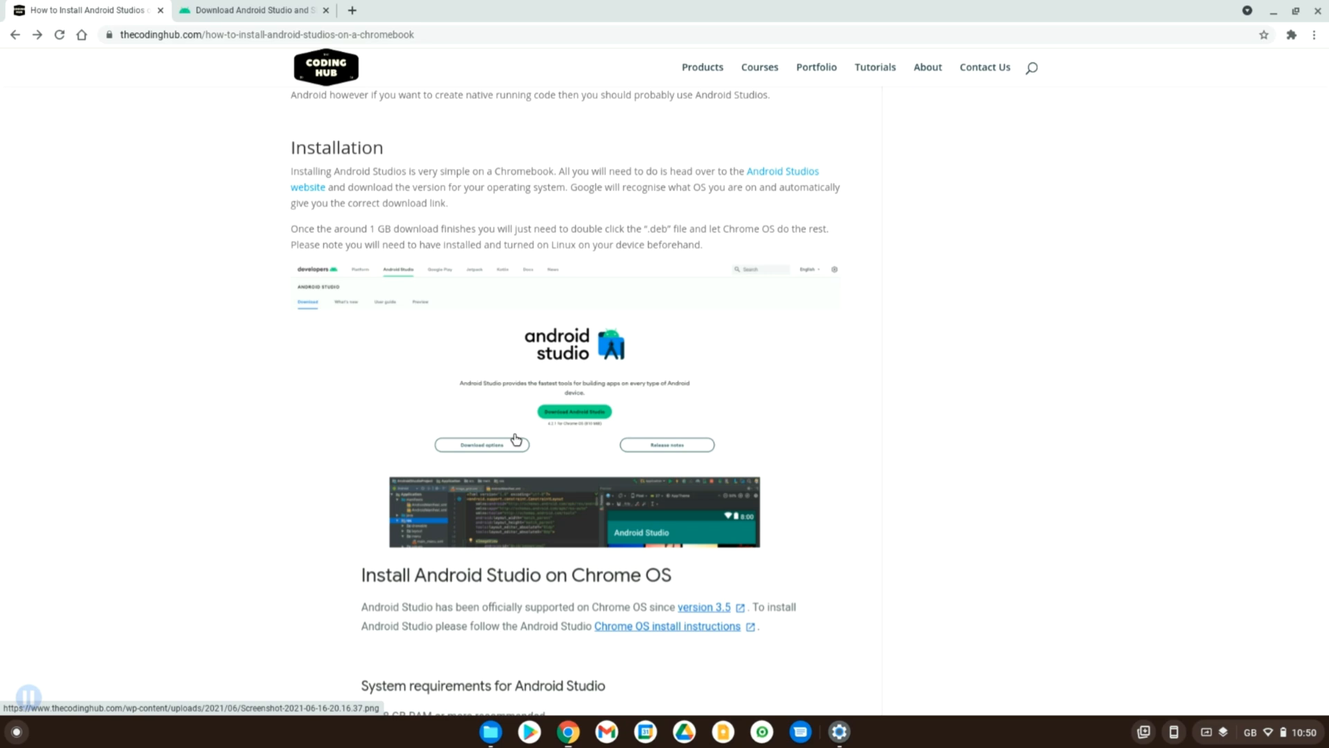
- Switch to the Android Studio 4.2.1 download page on developer.android.com
click(252, 10)
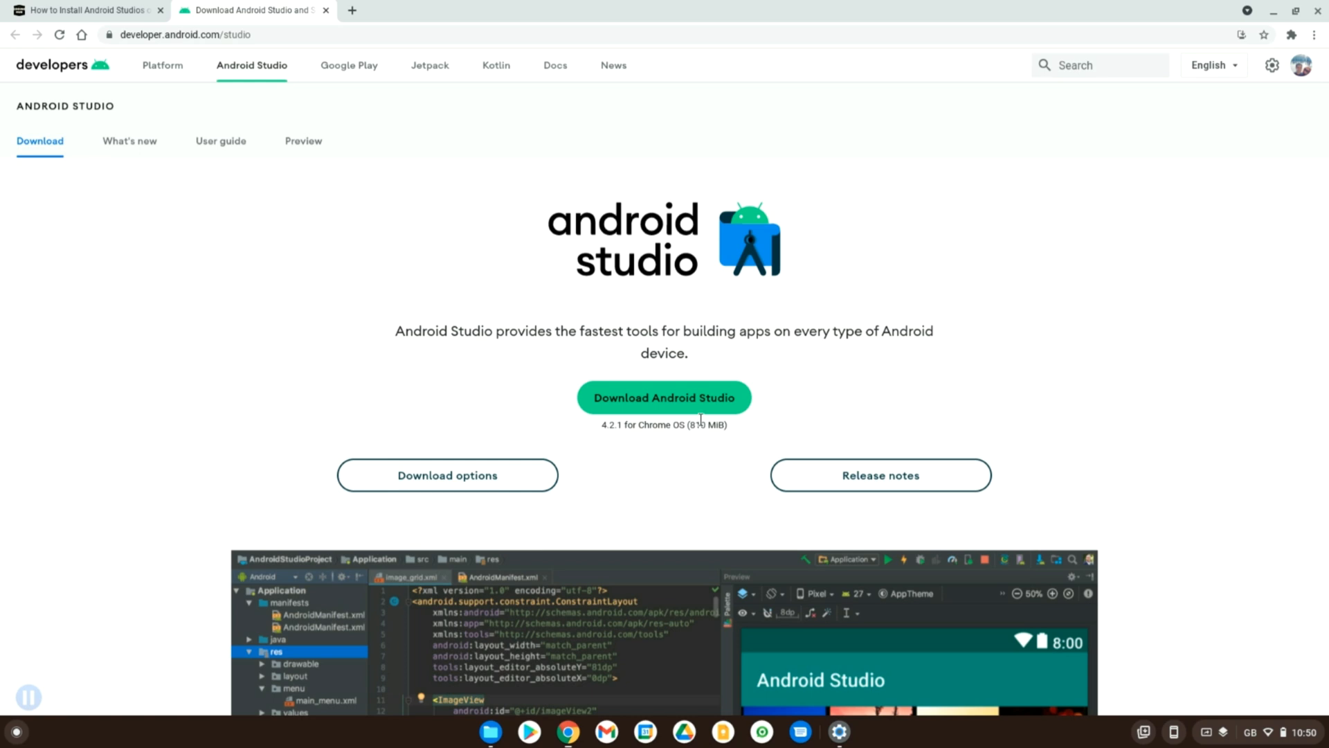
mouse_move(702, 409)
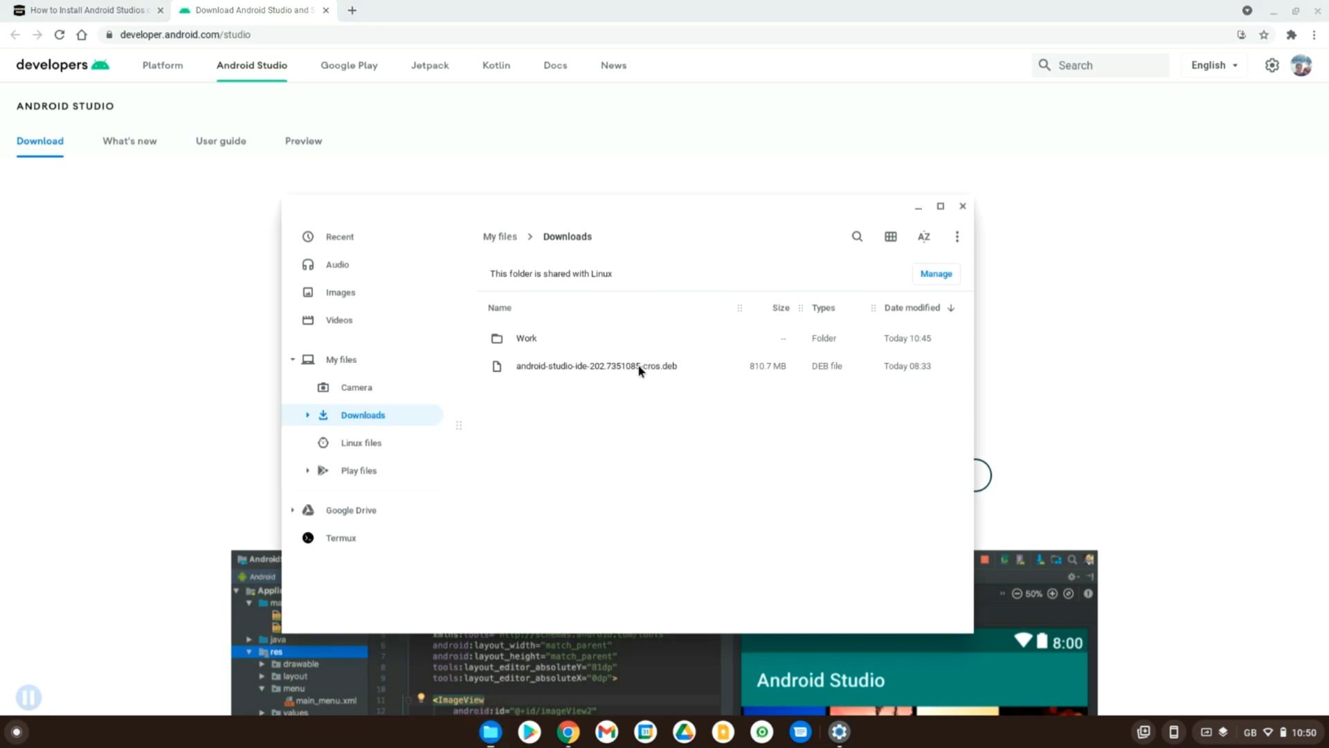
- Start installing the Android Studio package with Linux and get the Files window out of the way
double_click(596, 366)
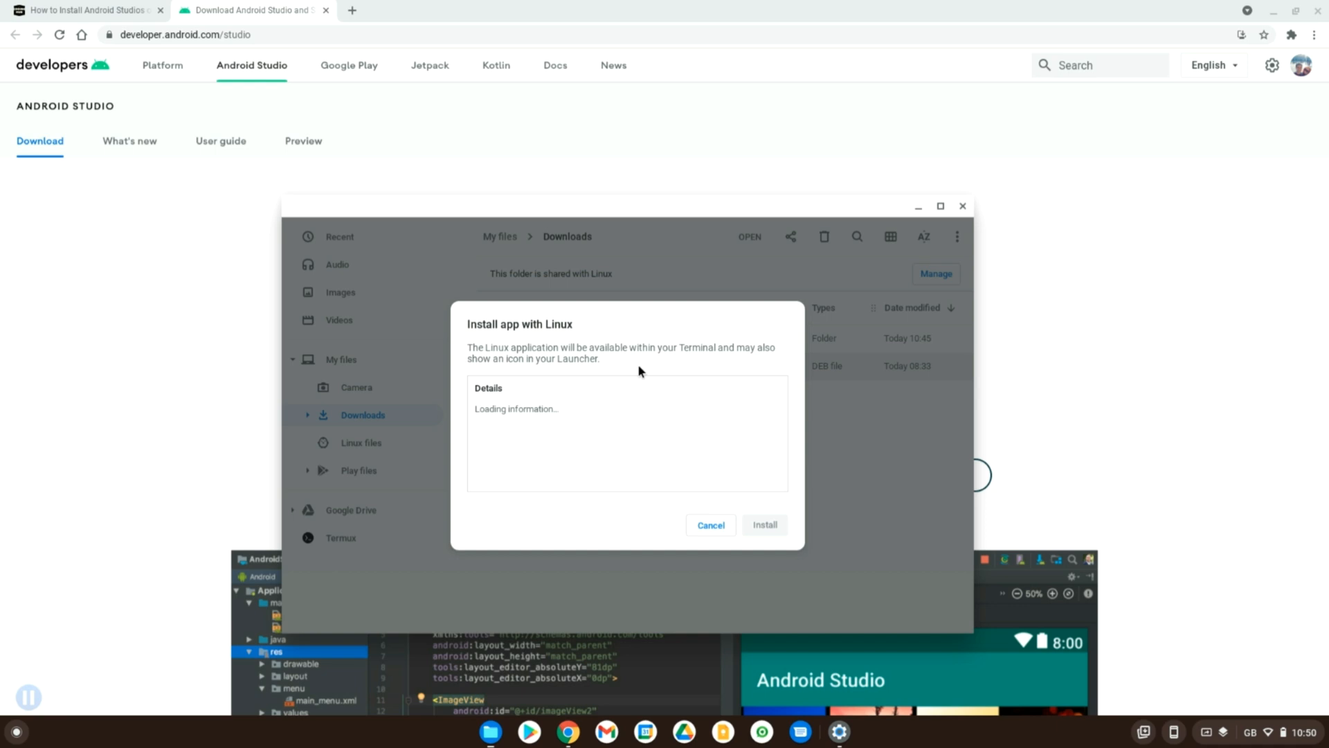
mouse_move(625, 413)
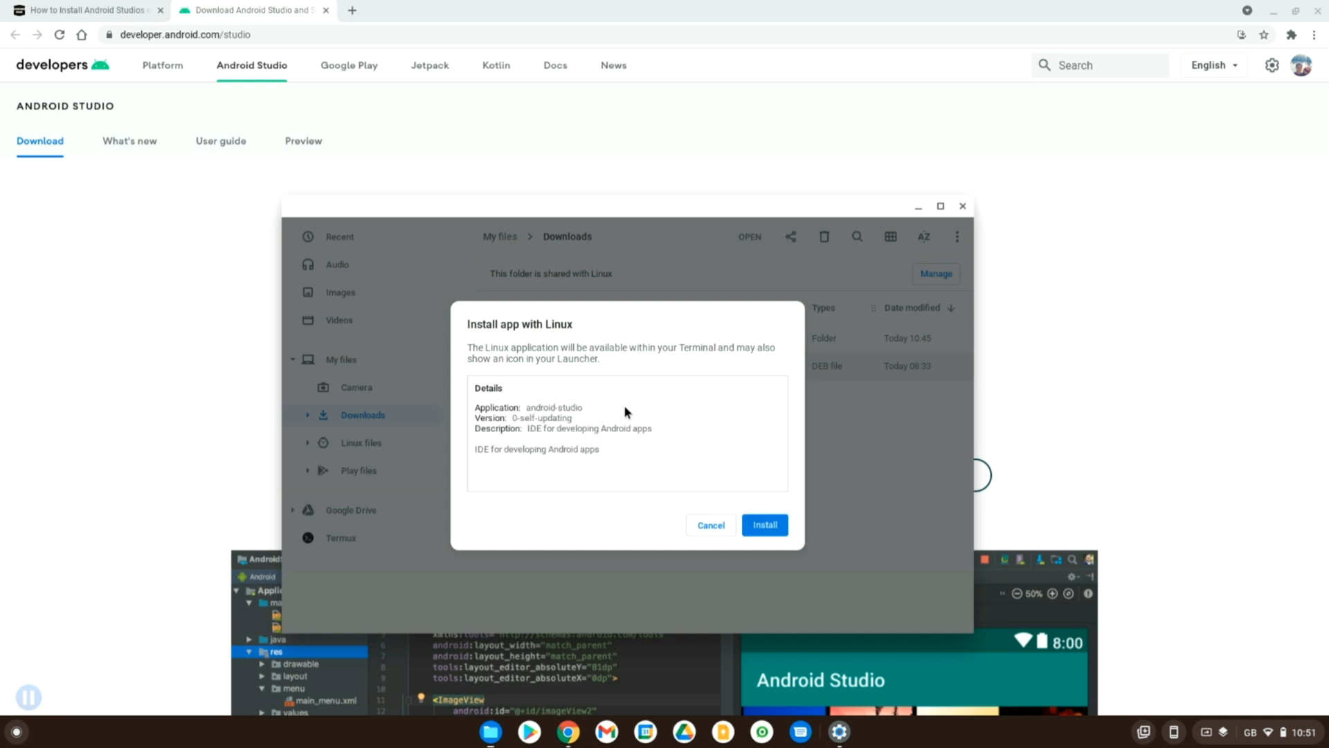
mouse_move(648, 438)
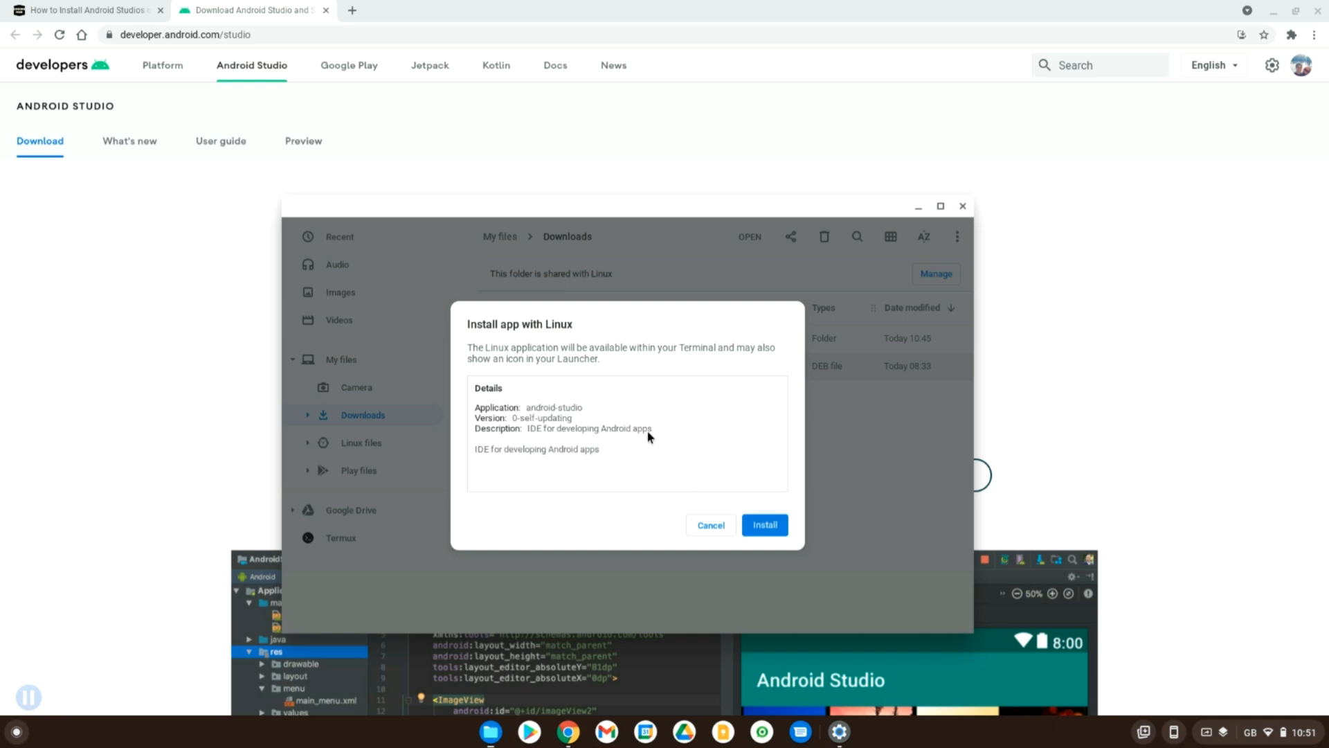
mouse_move(678, 542)
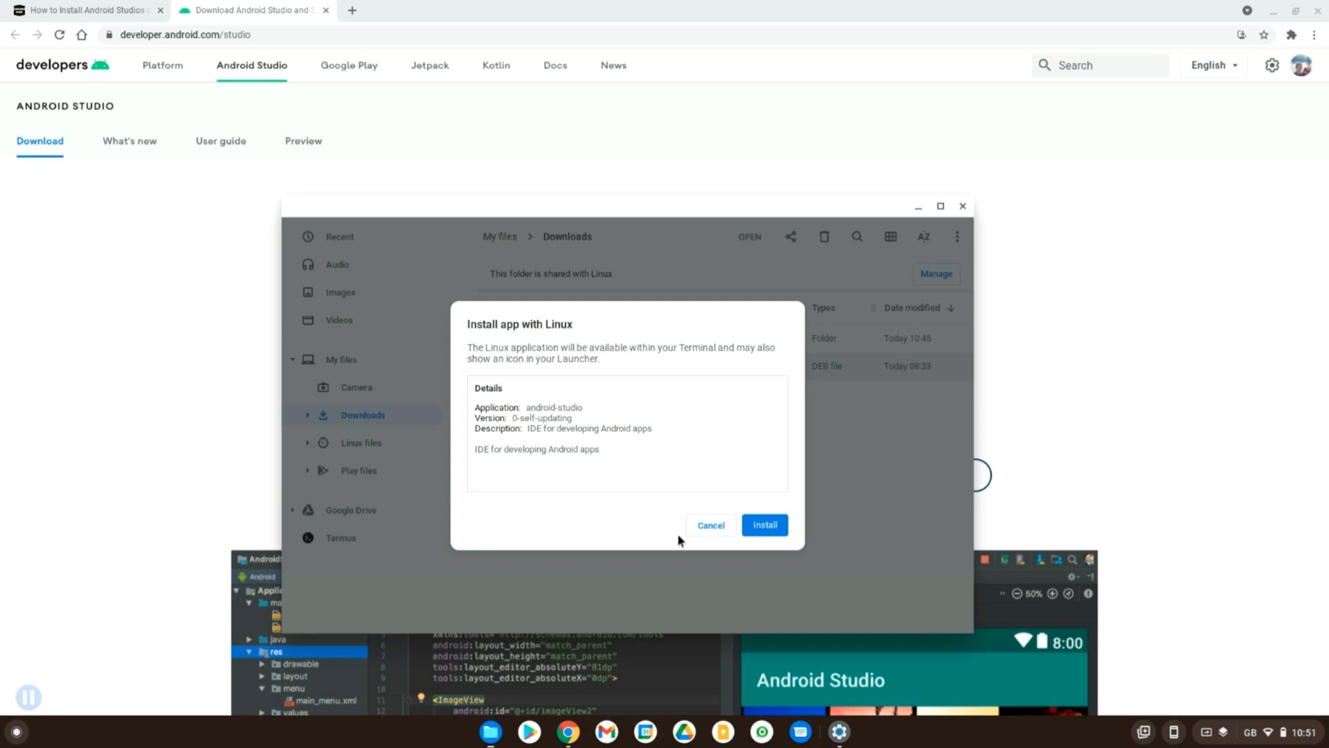
mouse_move(686, 539)
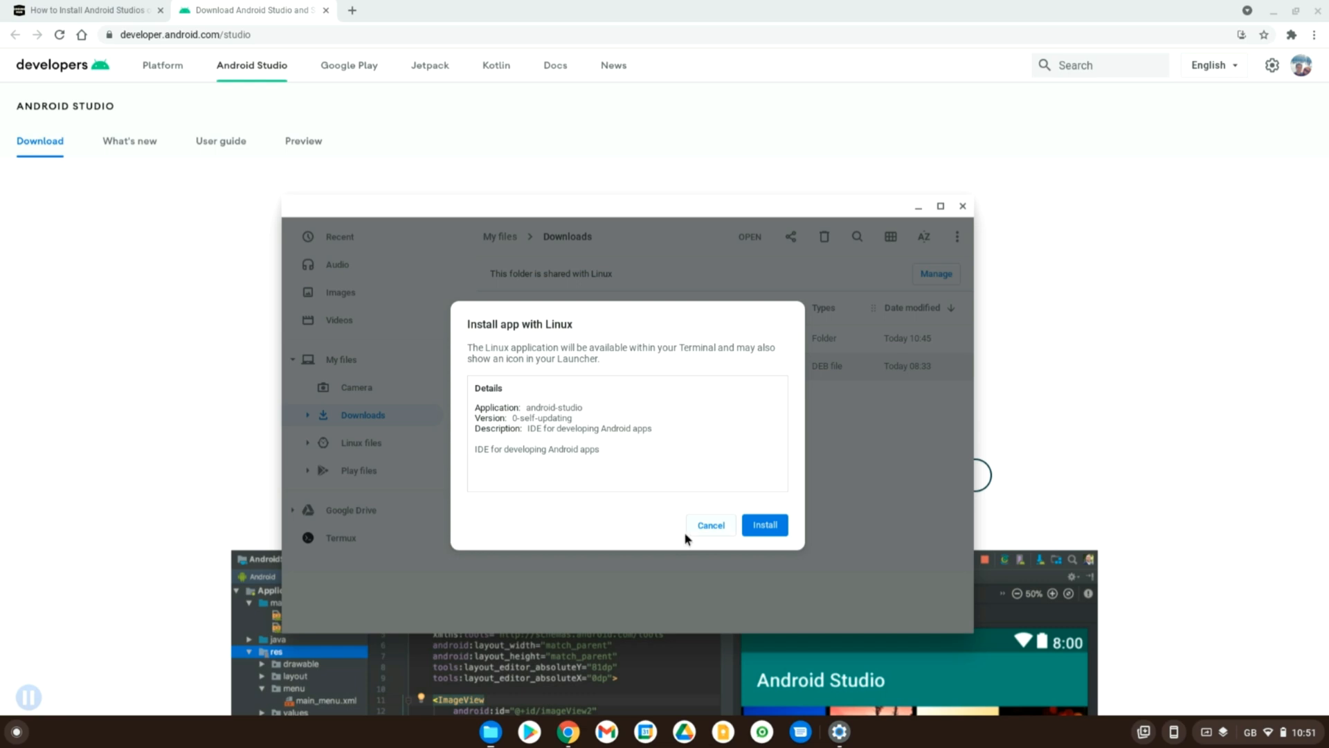
mouse_move(693, 536)
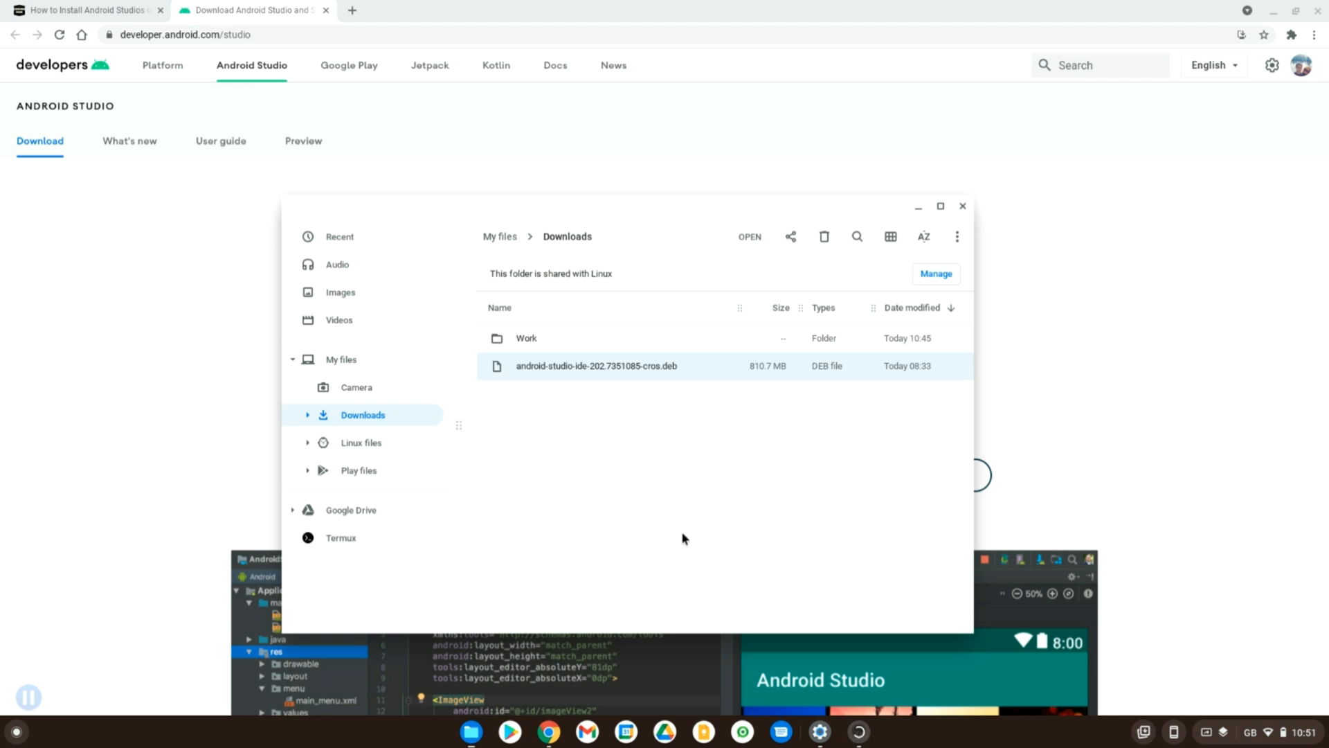
mouse_move(607, 490)
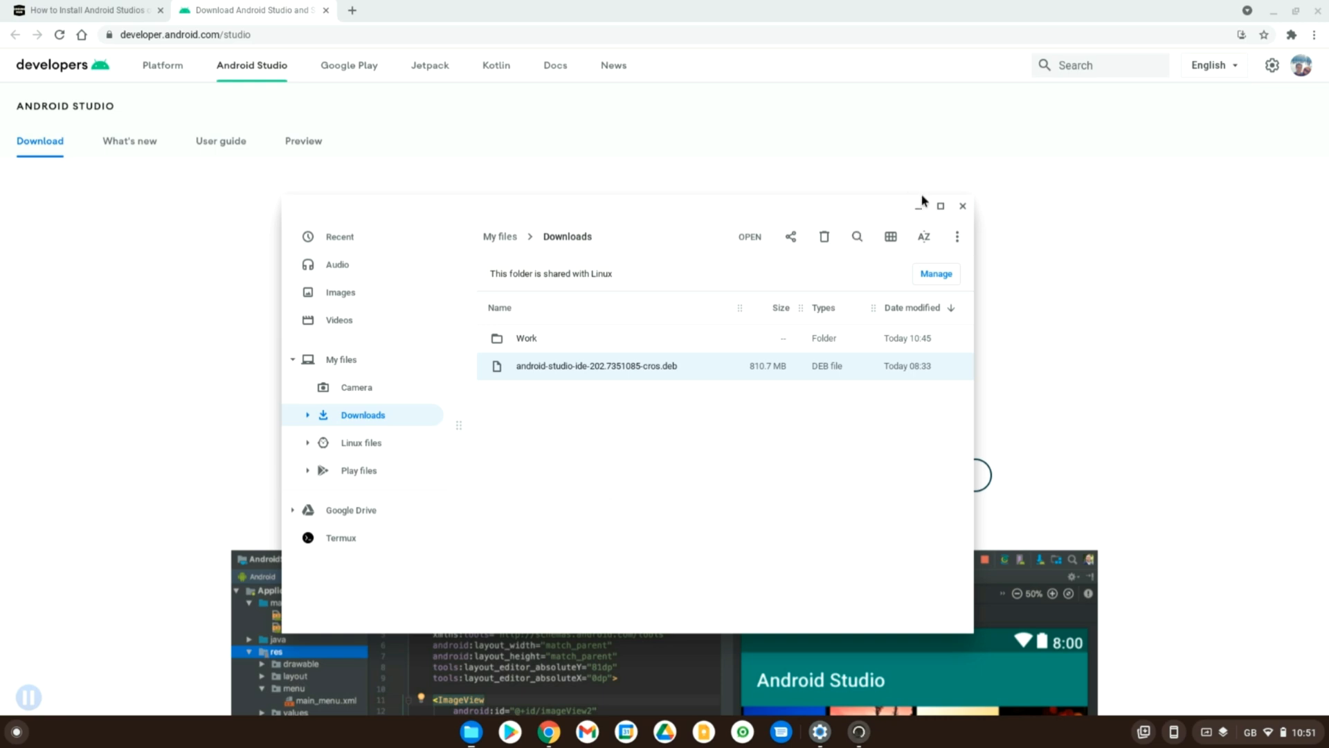
click(963, 206)
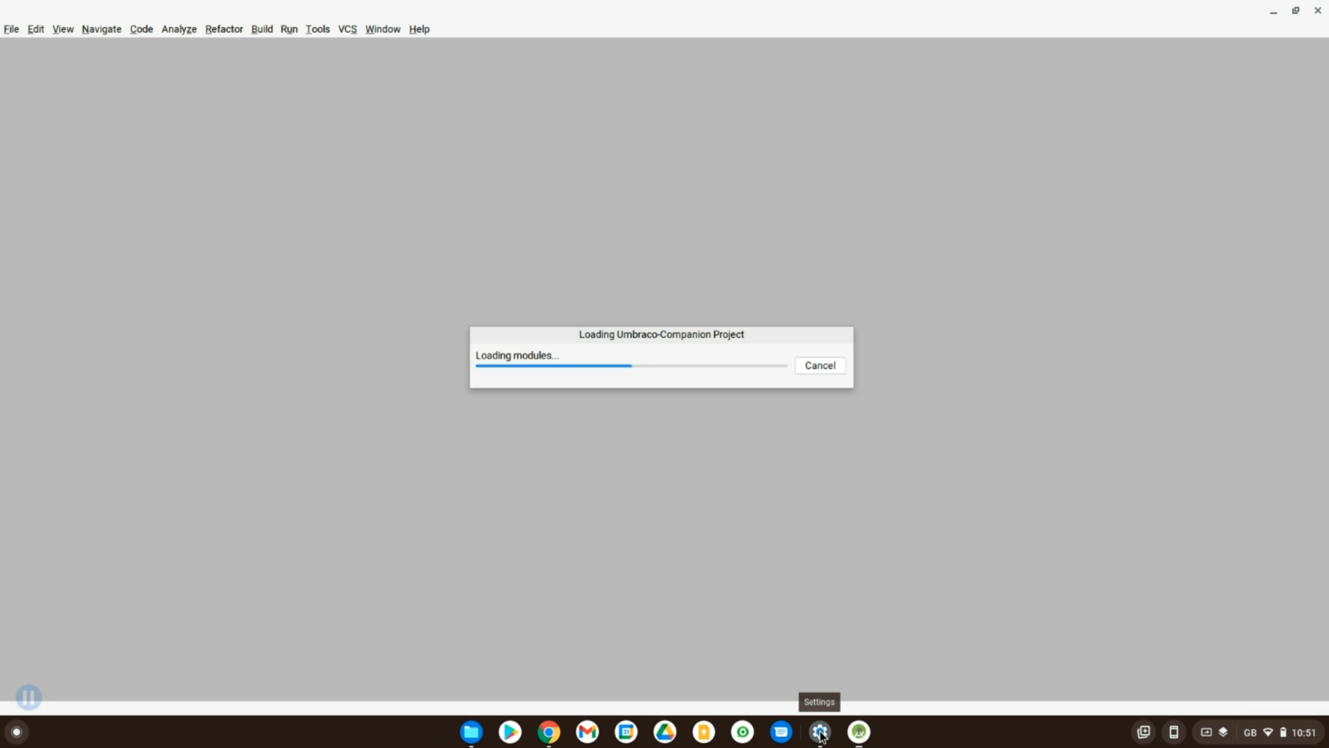
mouse_move(673, 426)
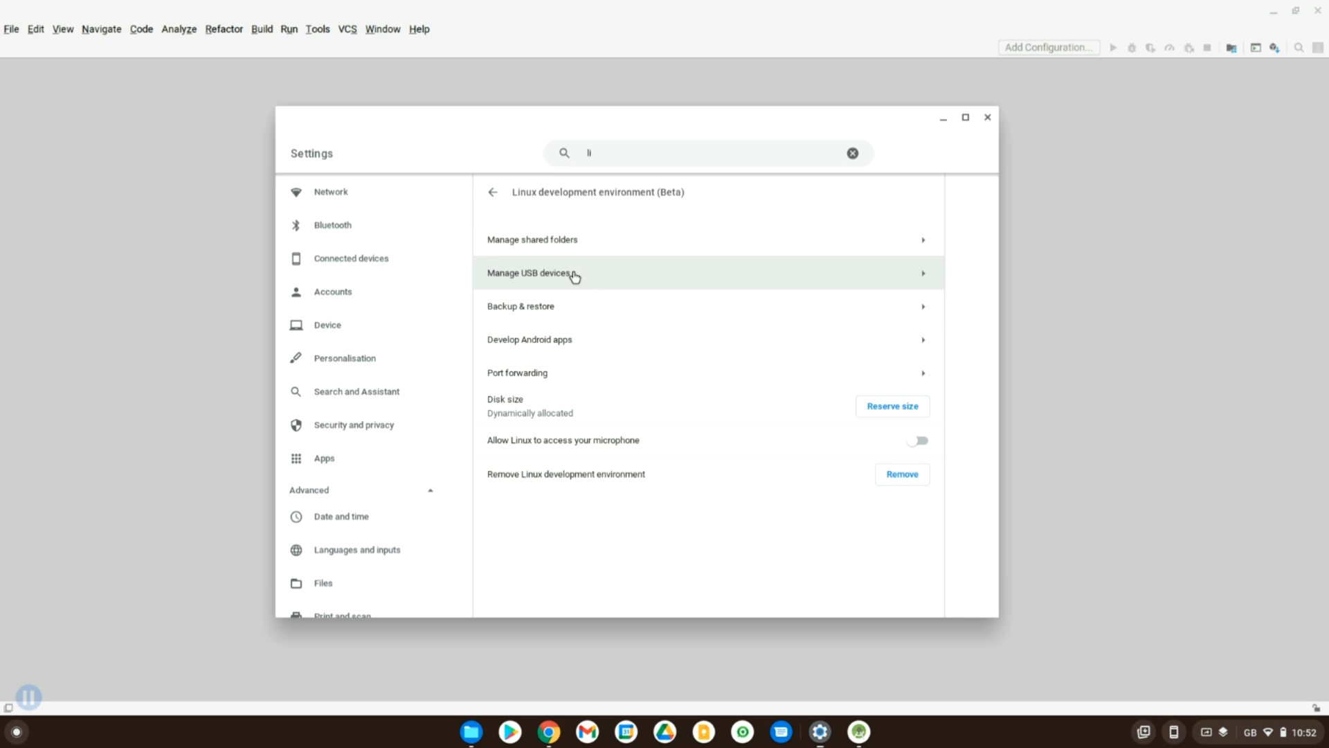
- View the USB devices available to Linux, then hide Settings and focus the MainActivity source code
click(532, 273)
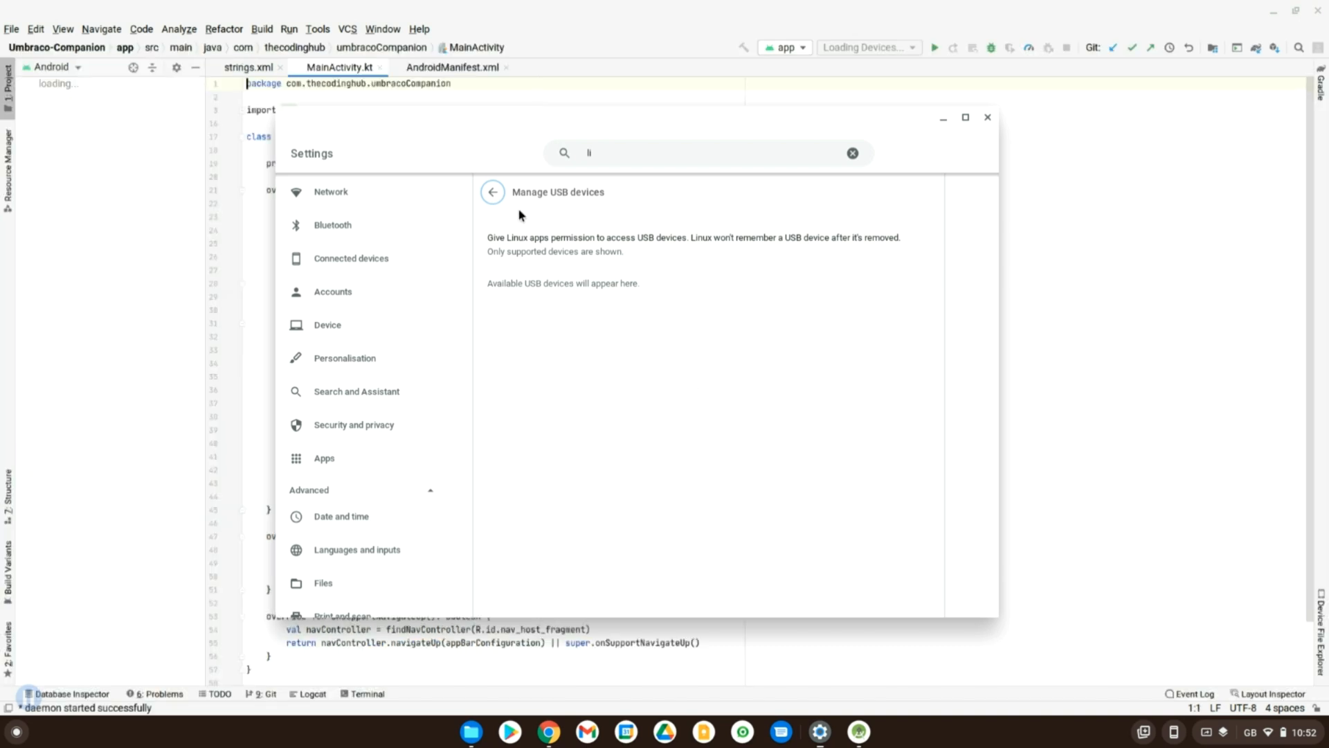
click(493, 191)
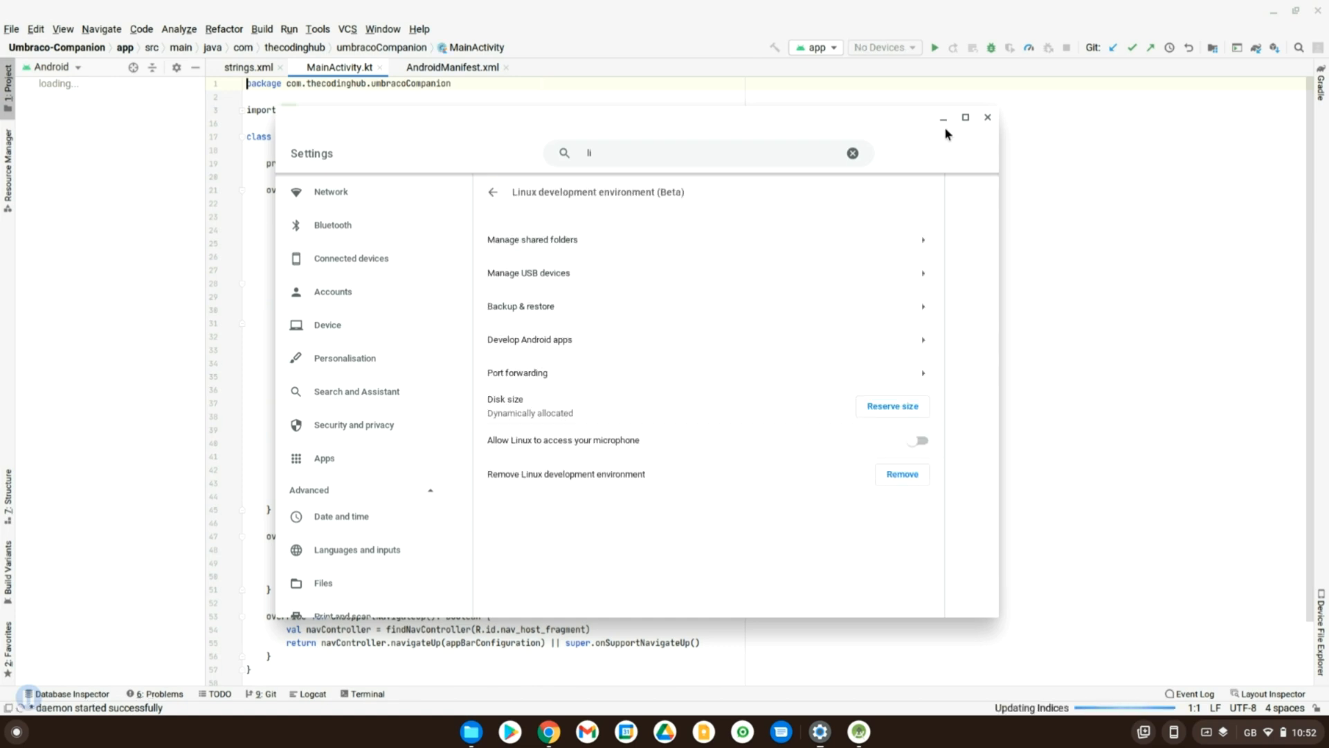
click(986, 116)
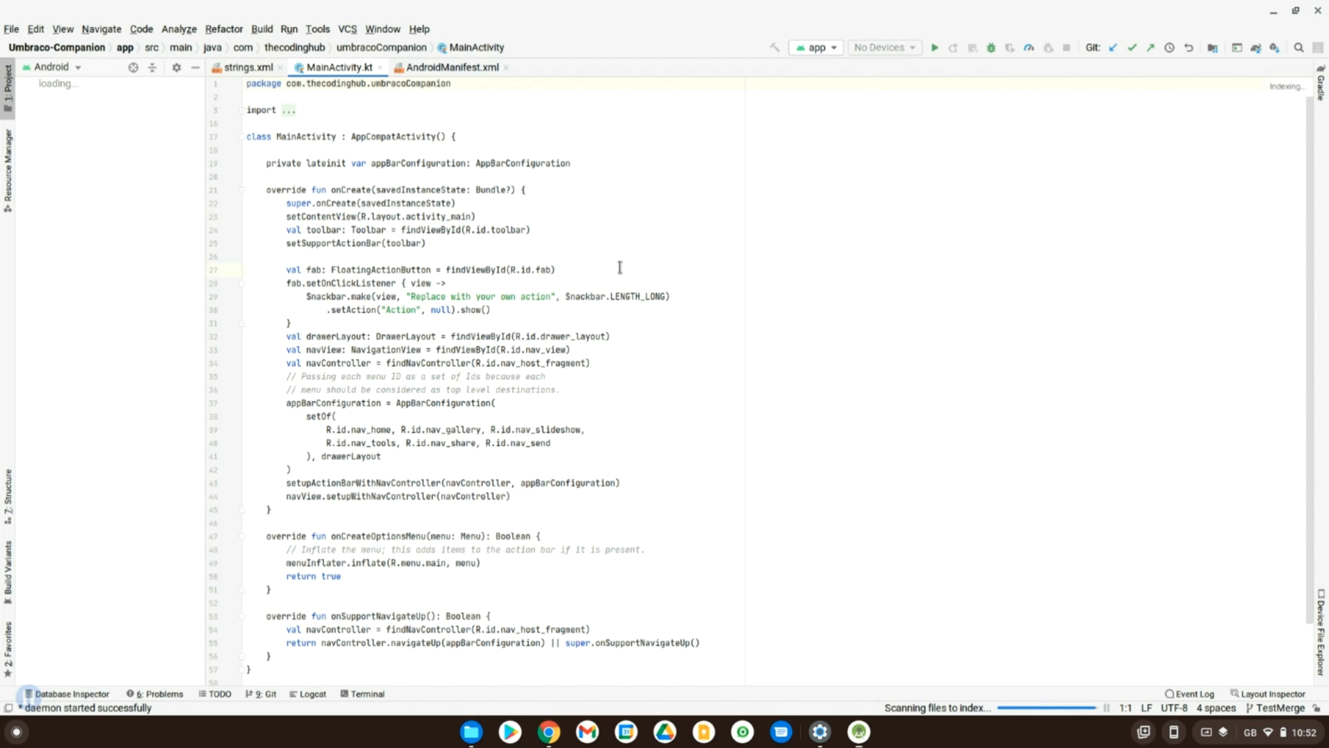
click(556, 270)
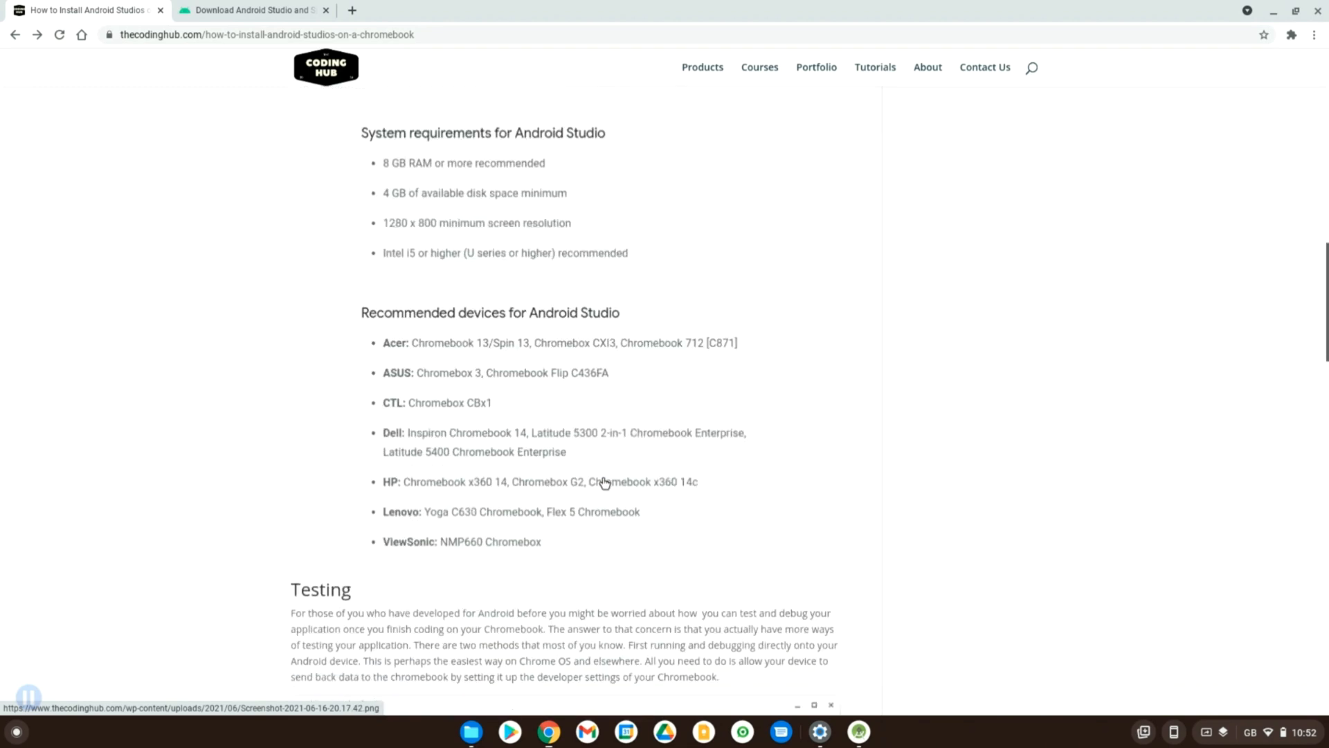
- Scroll the article down to the Android Emulator support section and its supported Chromebooks list
scroll(down, 3)
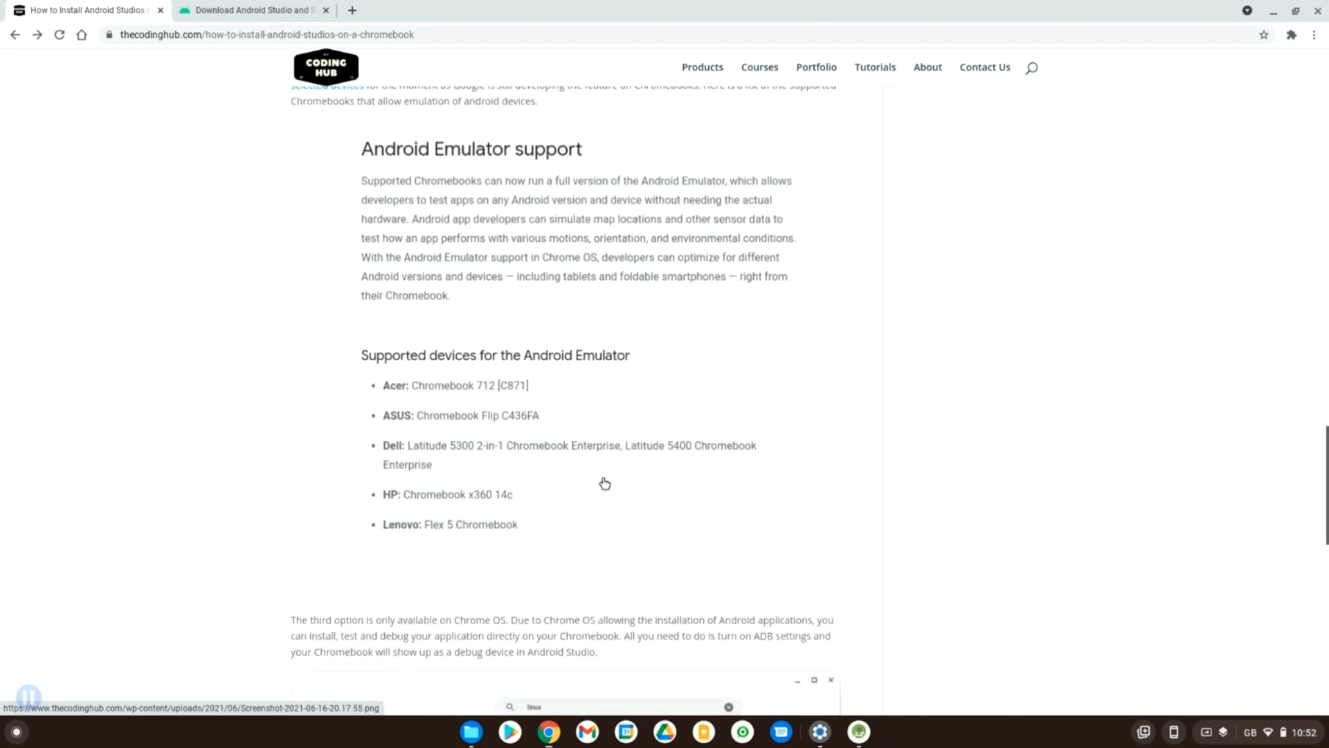
scroll(down, 3)
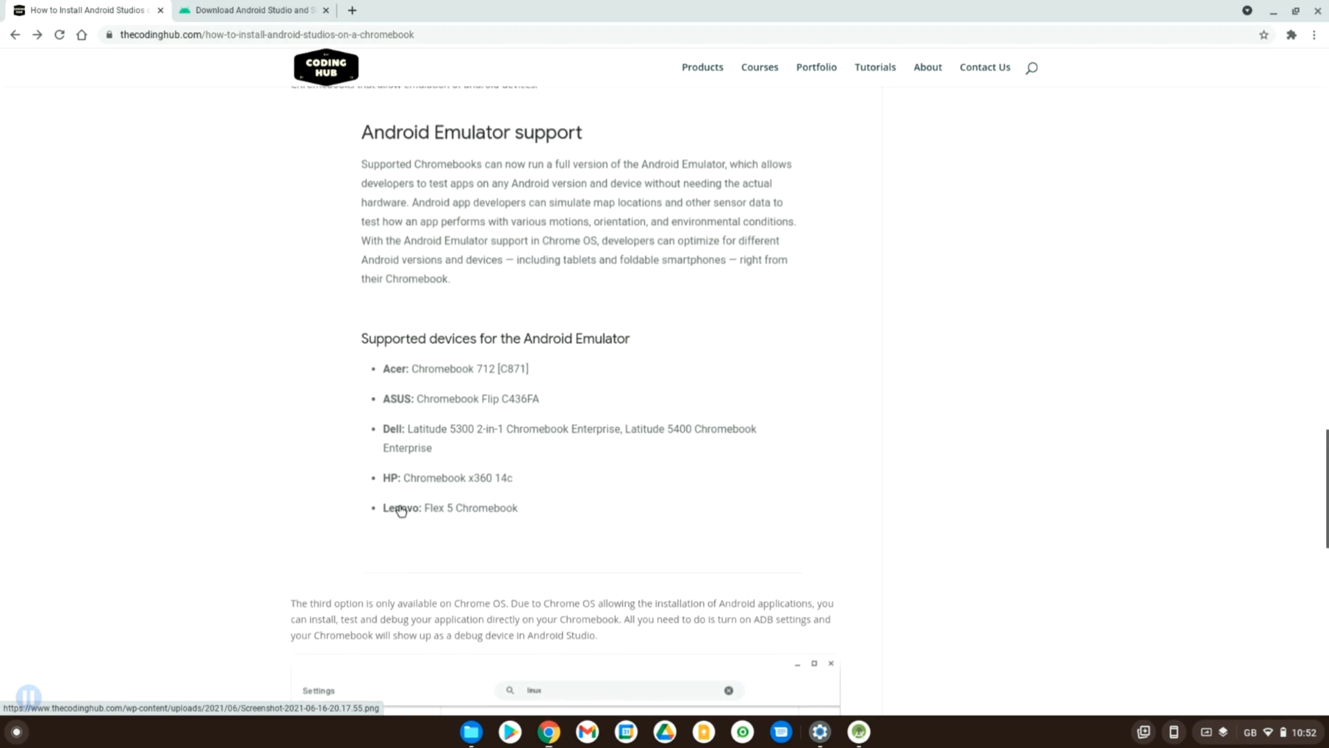
mouse_move(640, 531)
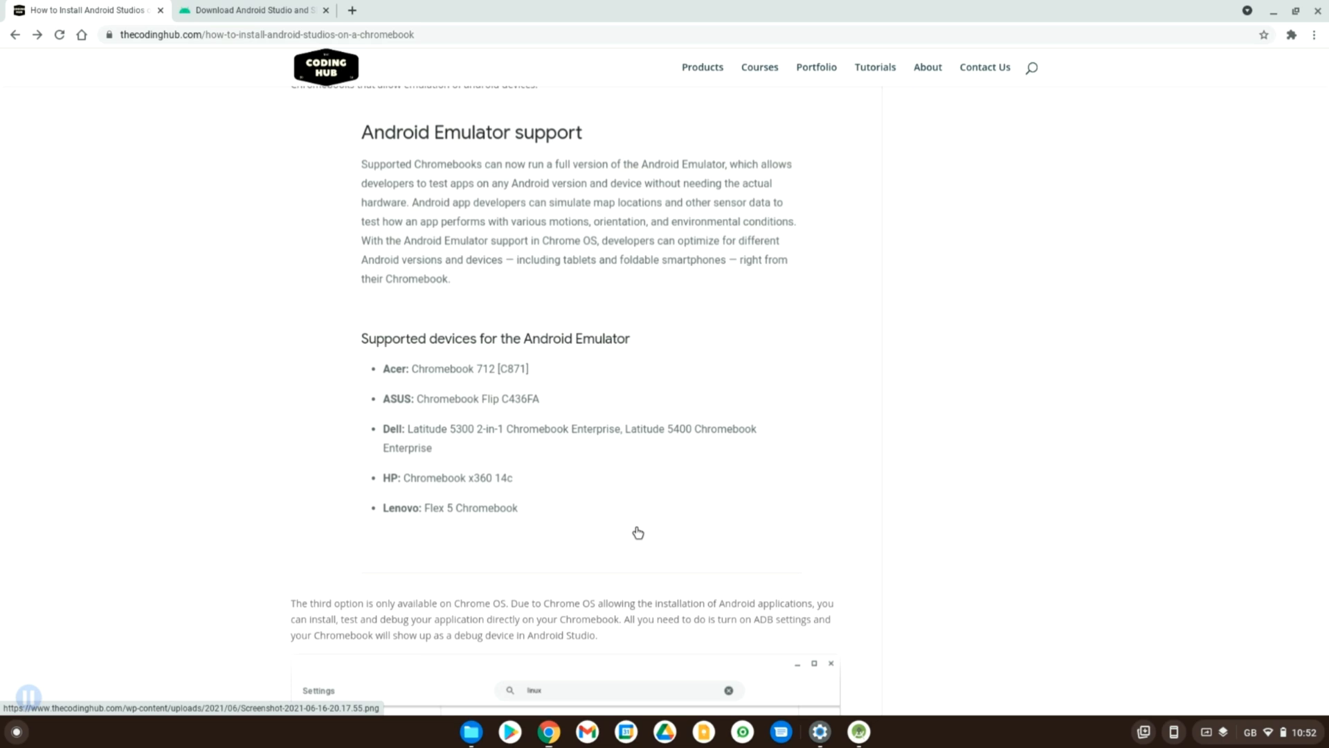
mouse_move(720, 344)
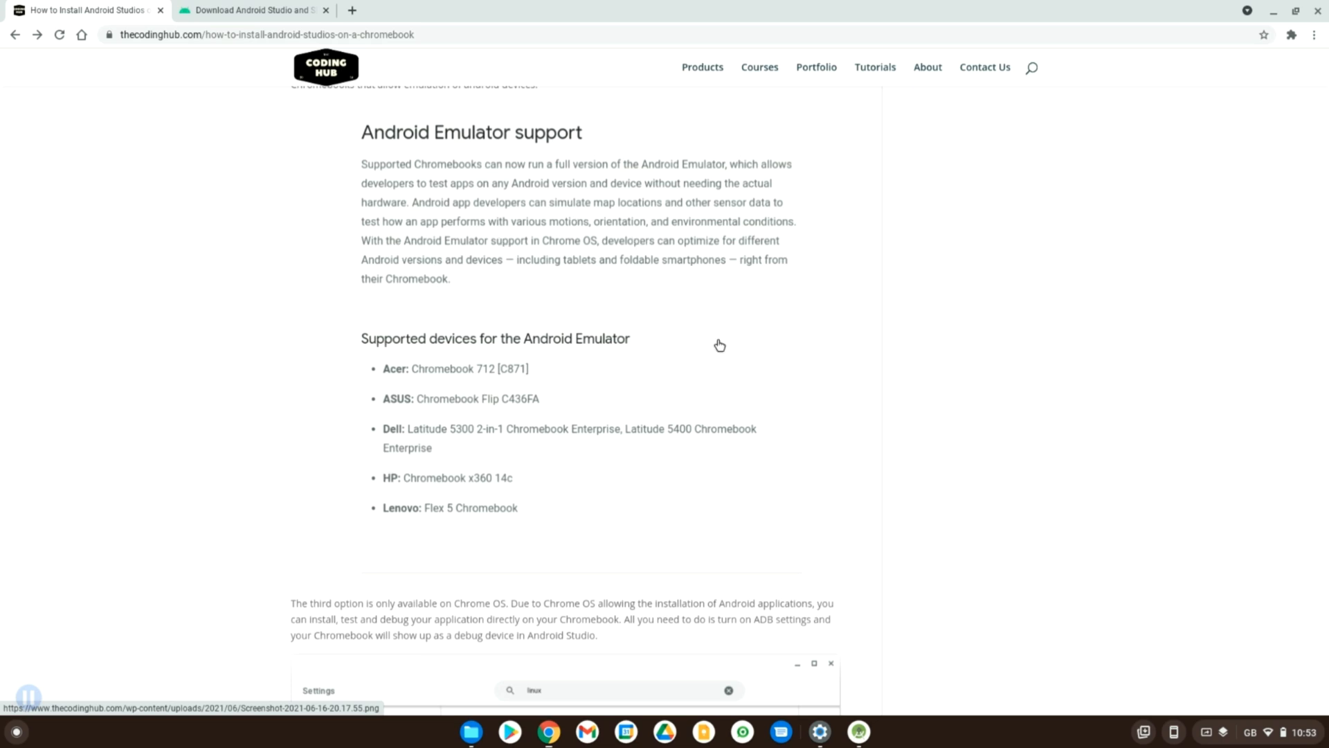
mouse_move(395, 388)
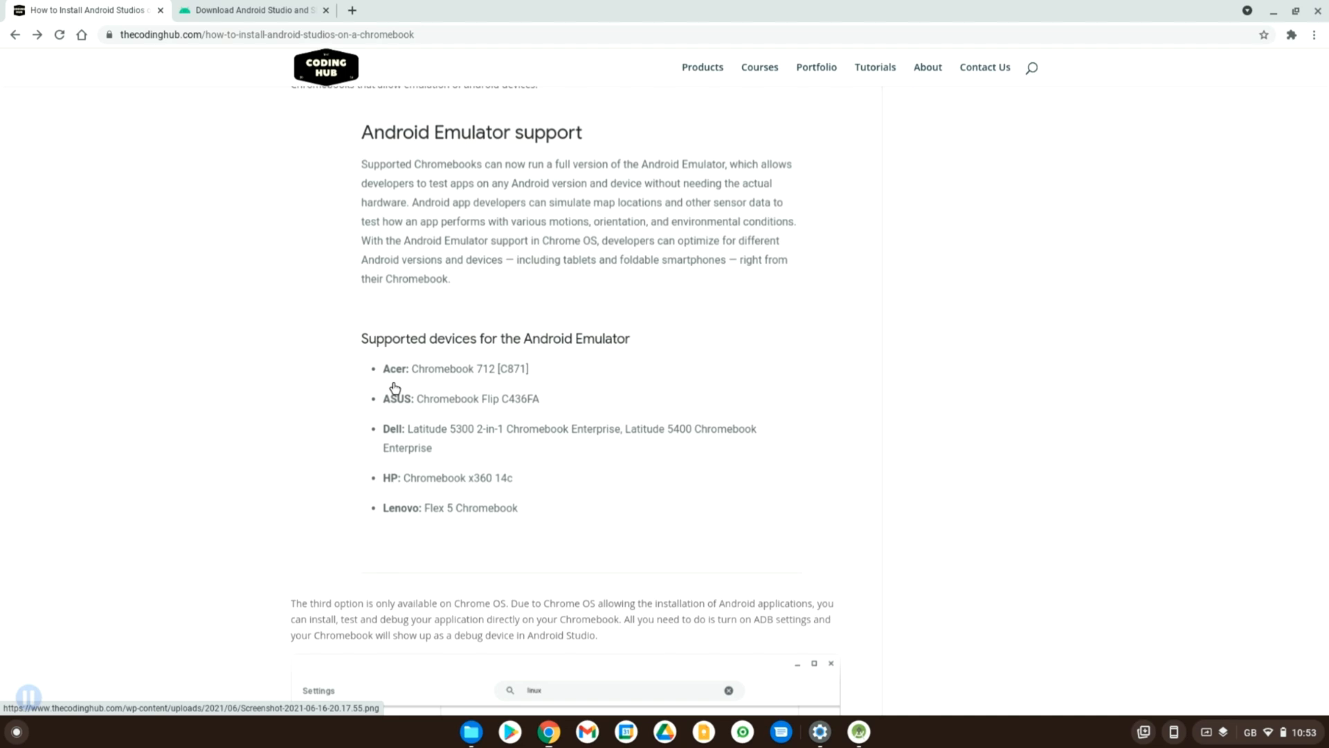
mouse_move(523, 314)
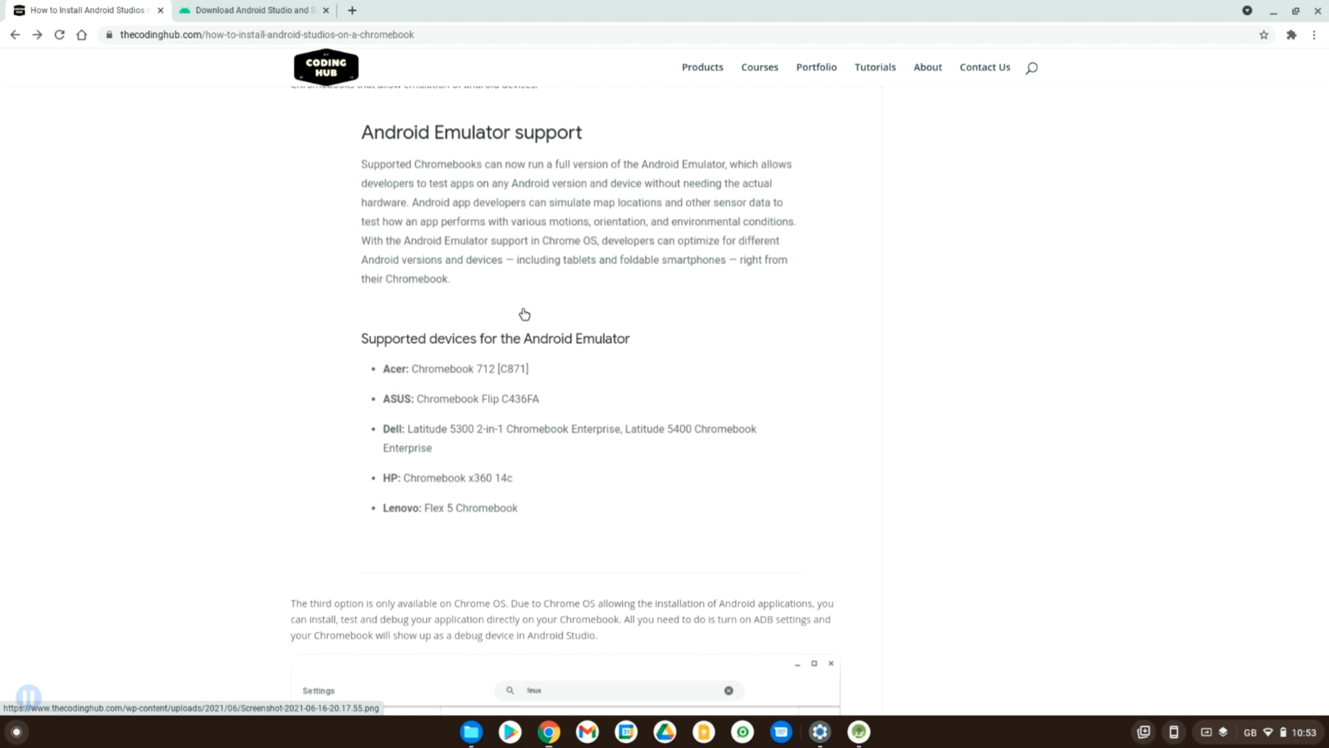
mouse_move(461, 536)
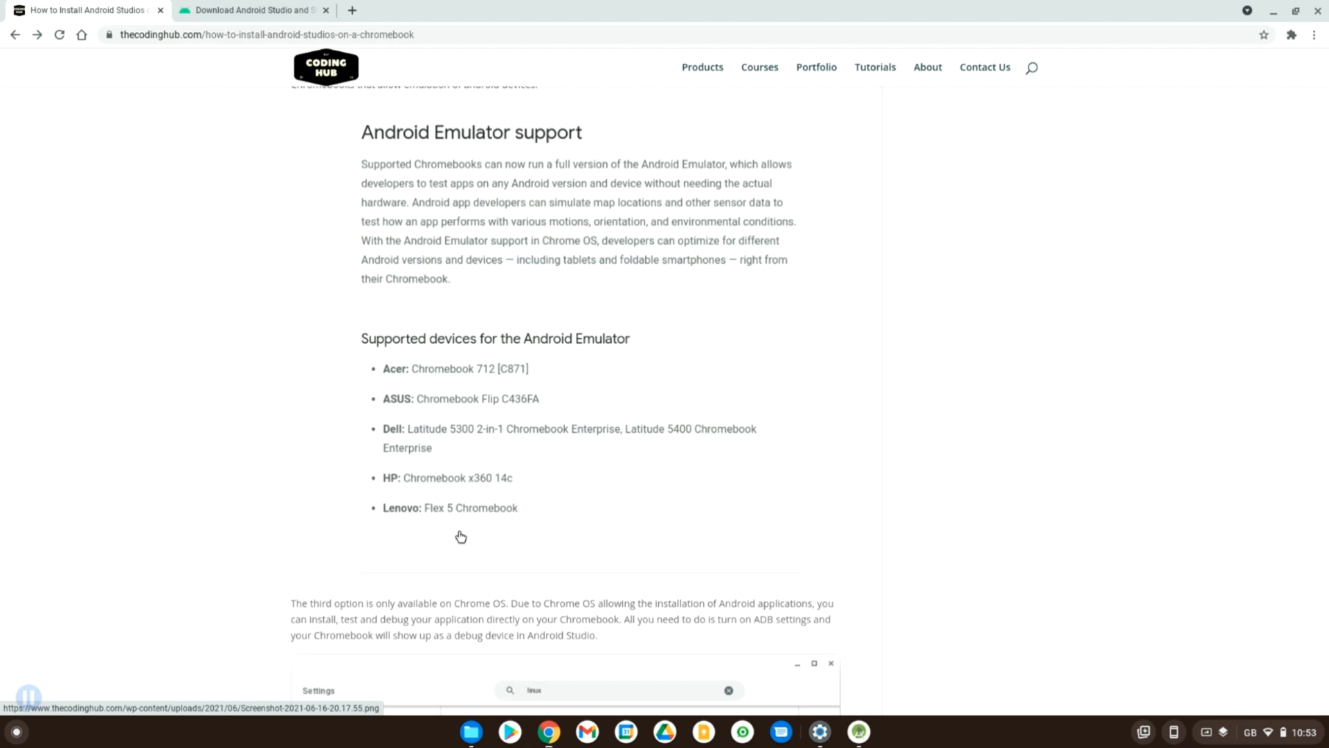
mouse_move(307, 475)
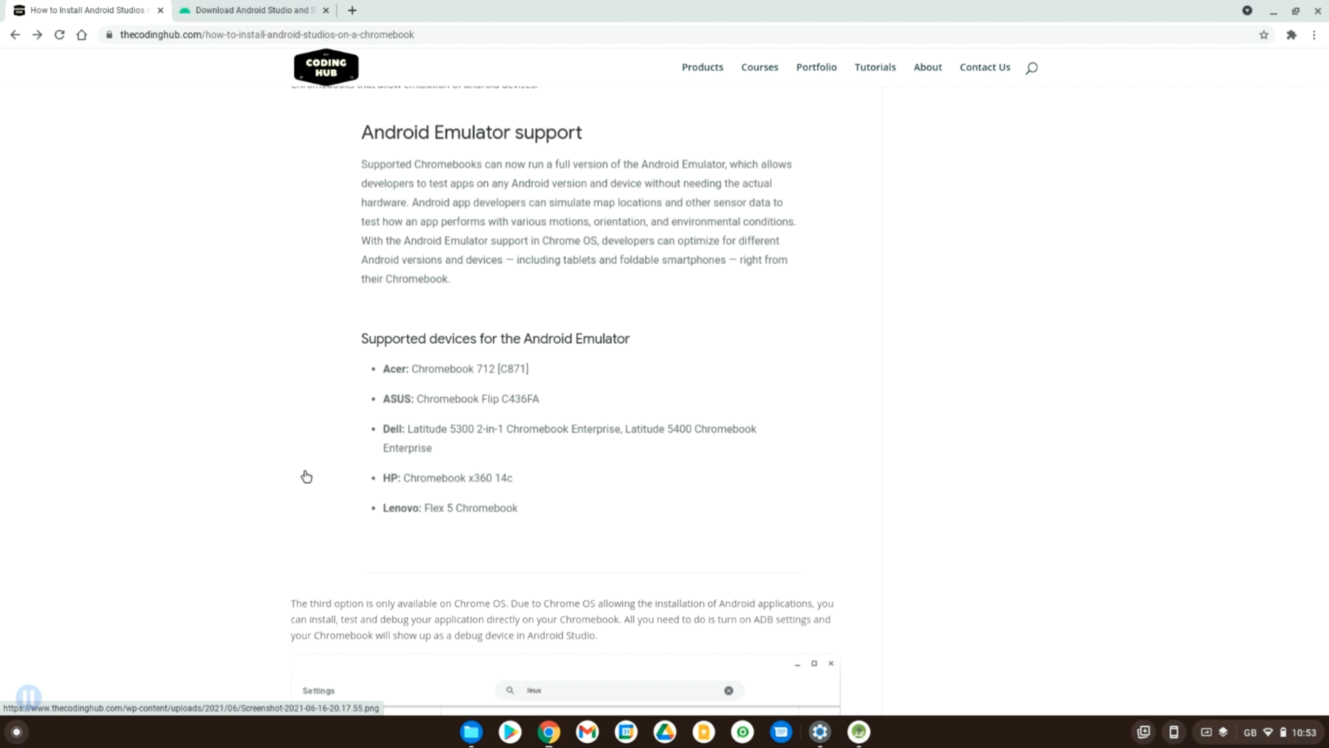
mouse_move(569, 331)
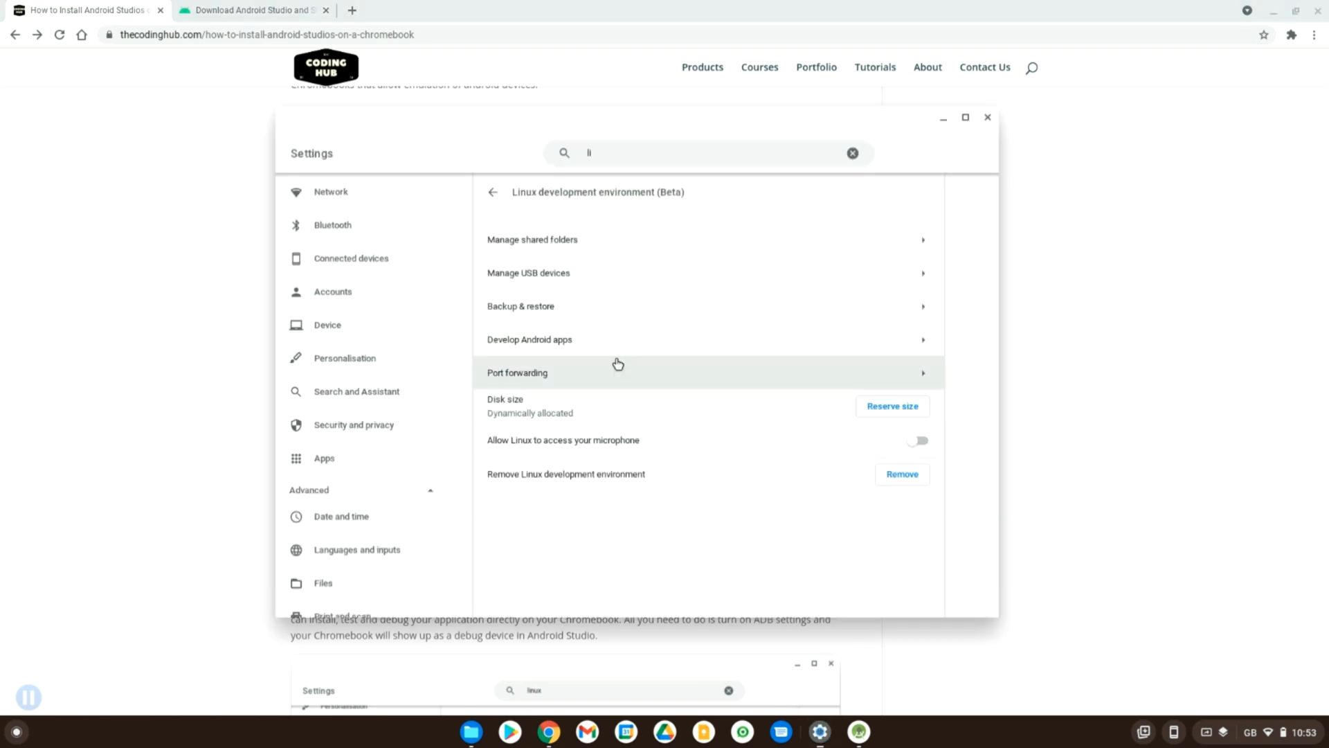
mouse_move(565, 339)
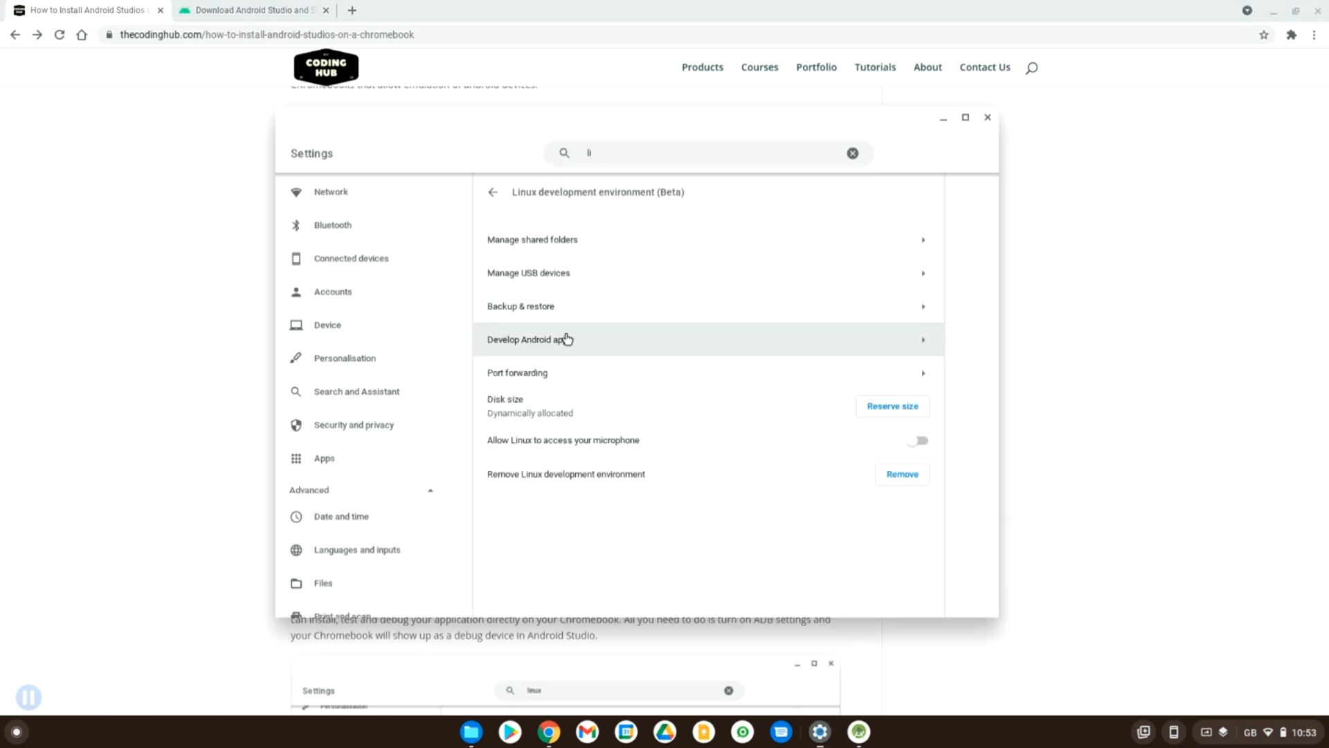
- View the Develop Android apps page with ADB debugging off, then return to the Android Studio project
click(529, 340)
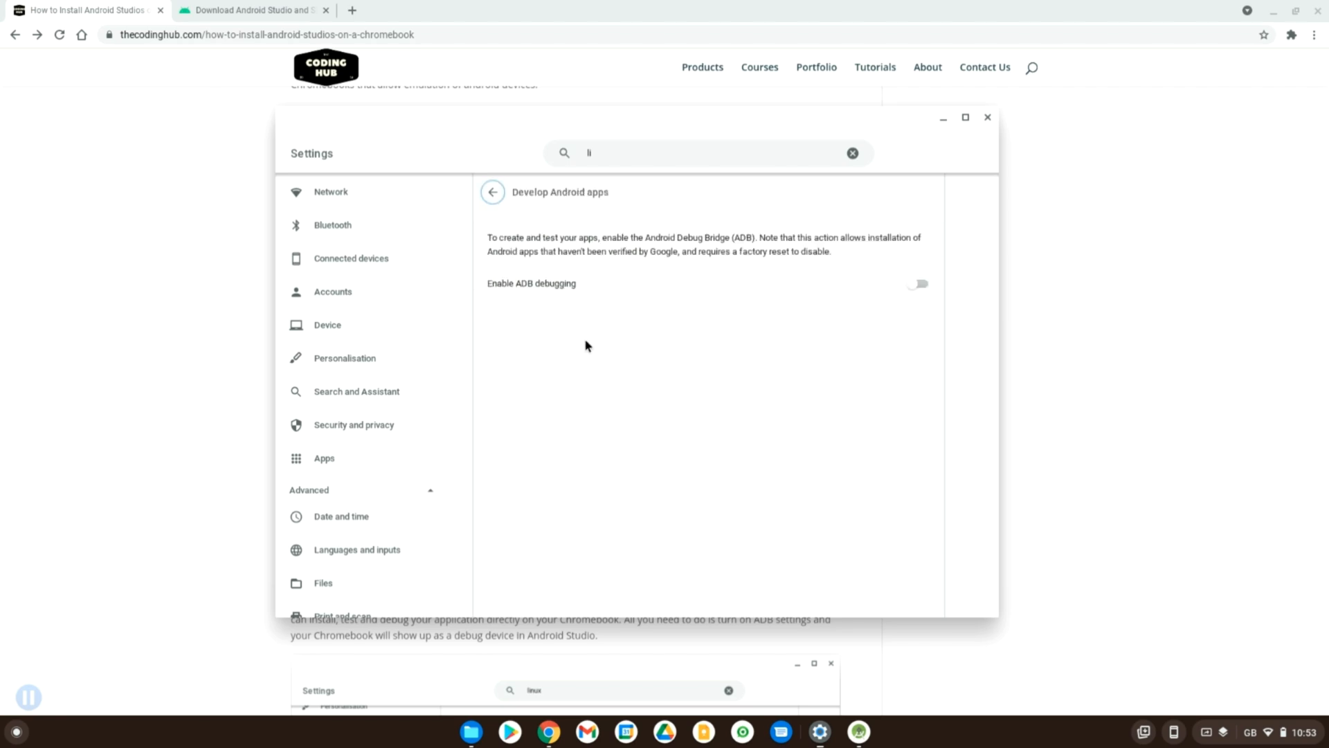
mouse_move(471, 184)
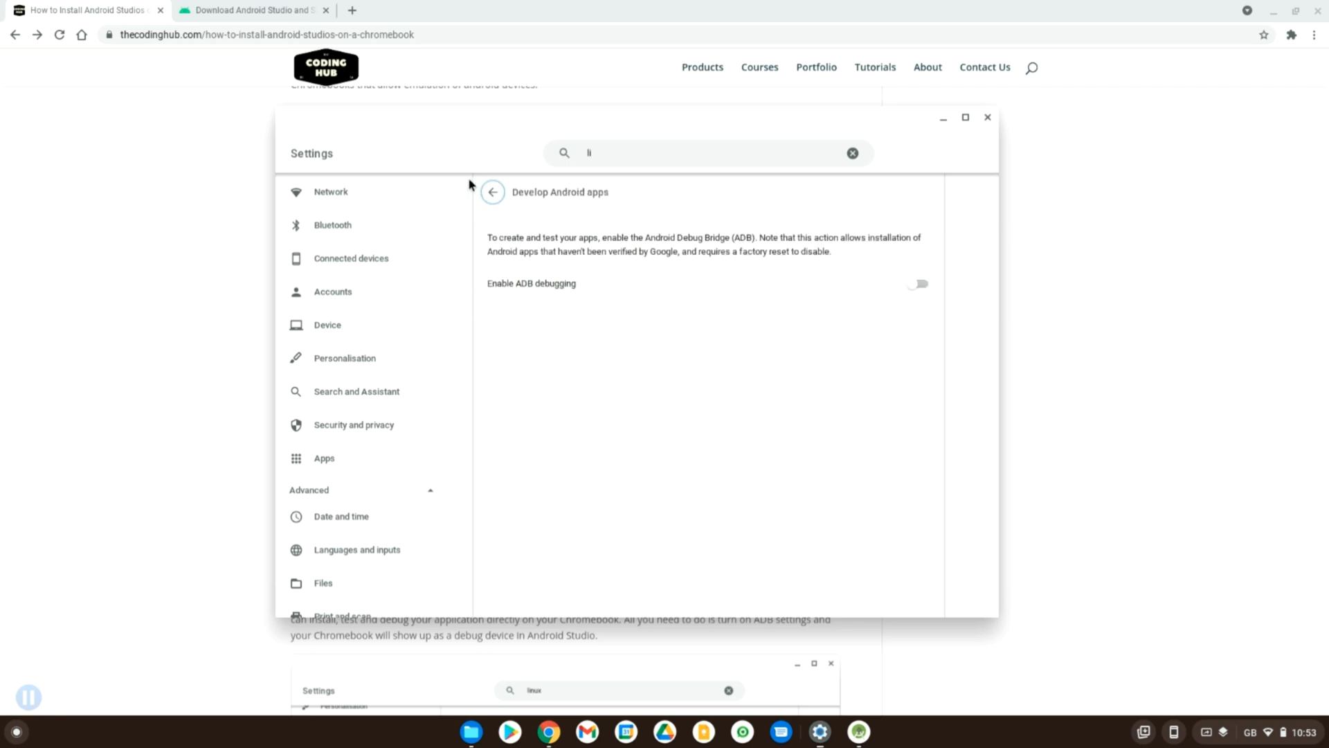
mouse_move(626, 223)
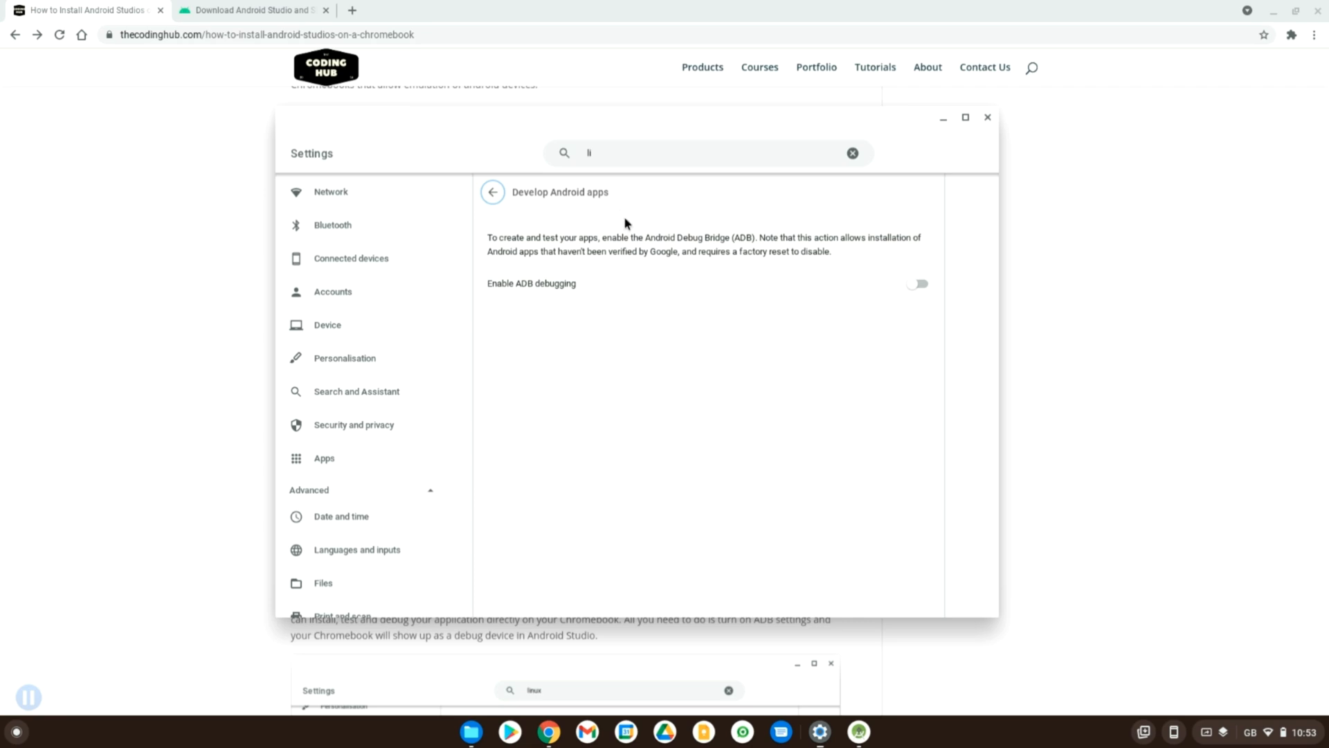
mouse_move(838, 288)
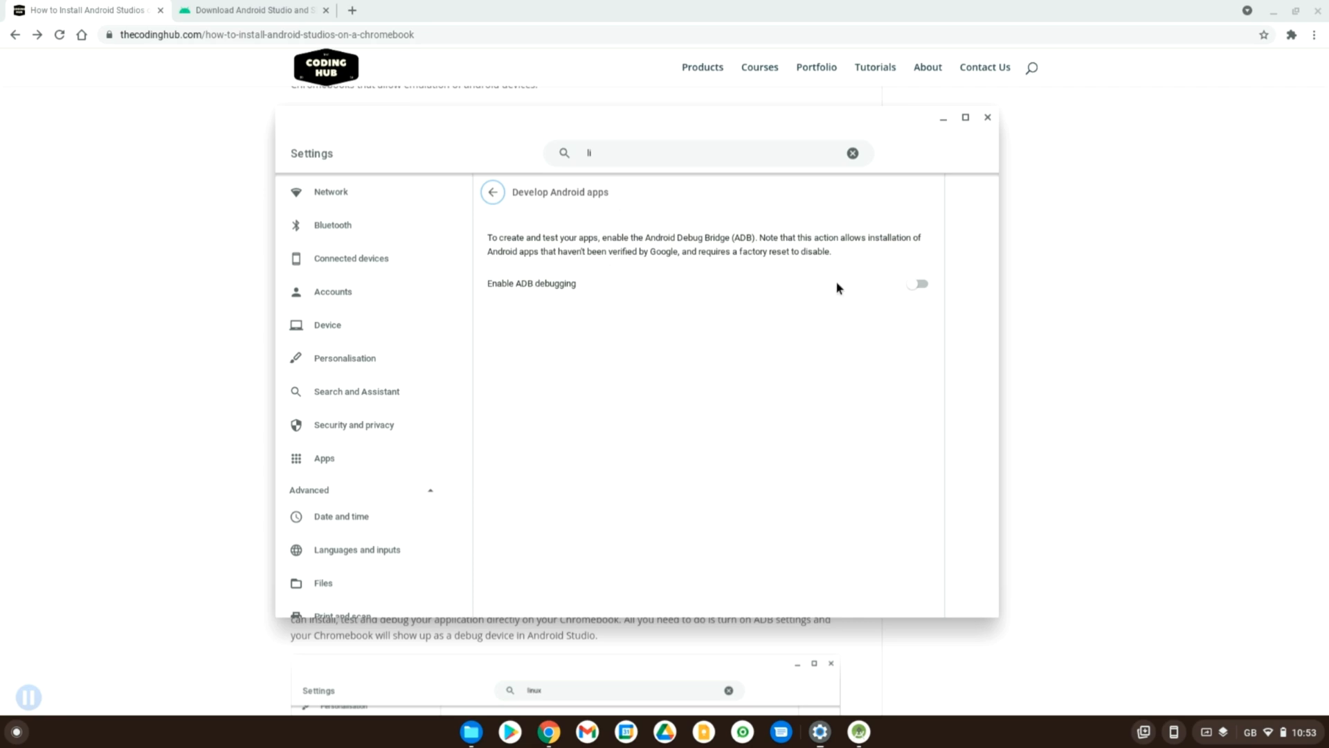
mouse_move(655, 331)
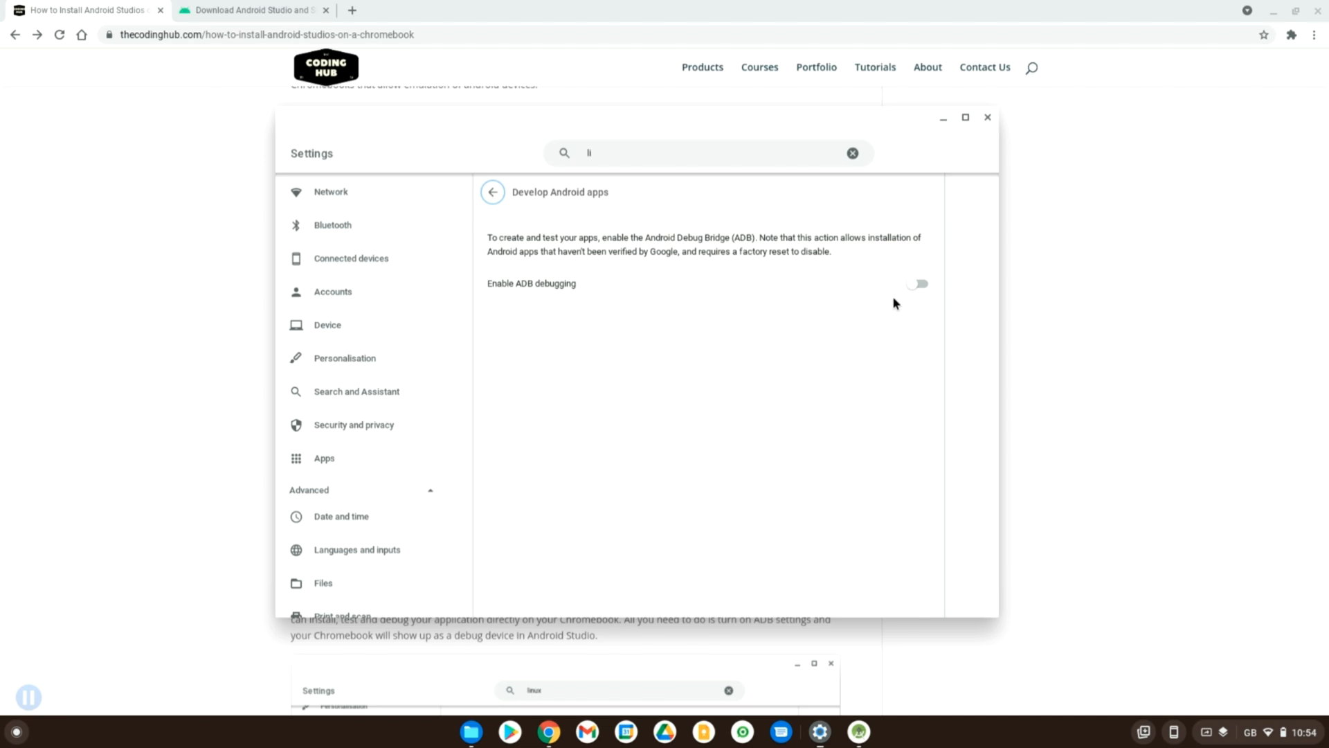
mouse_move(871, 502)
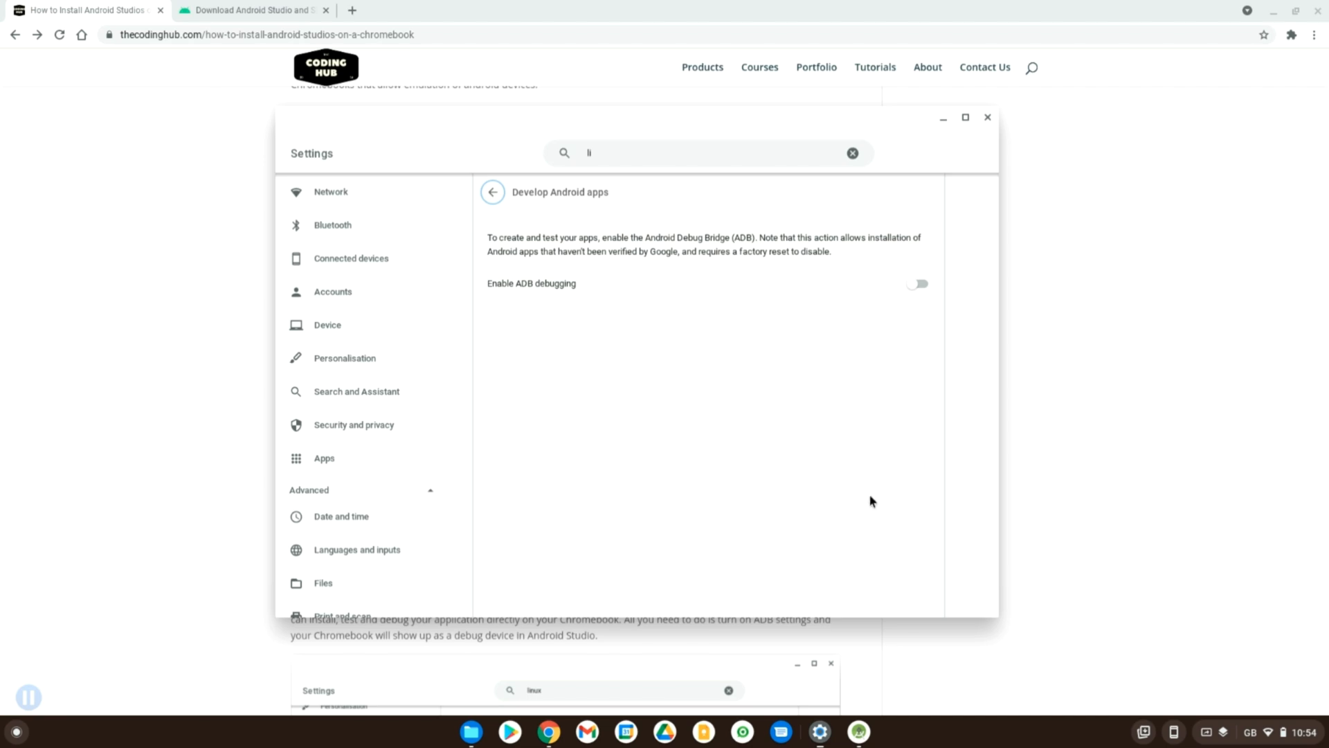
click(857, 731)
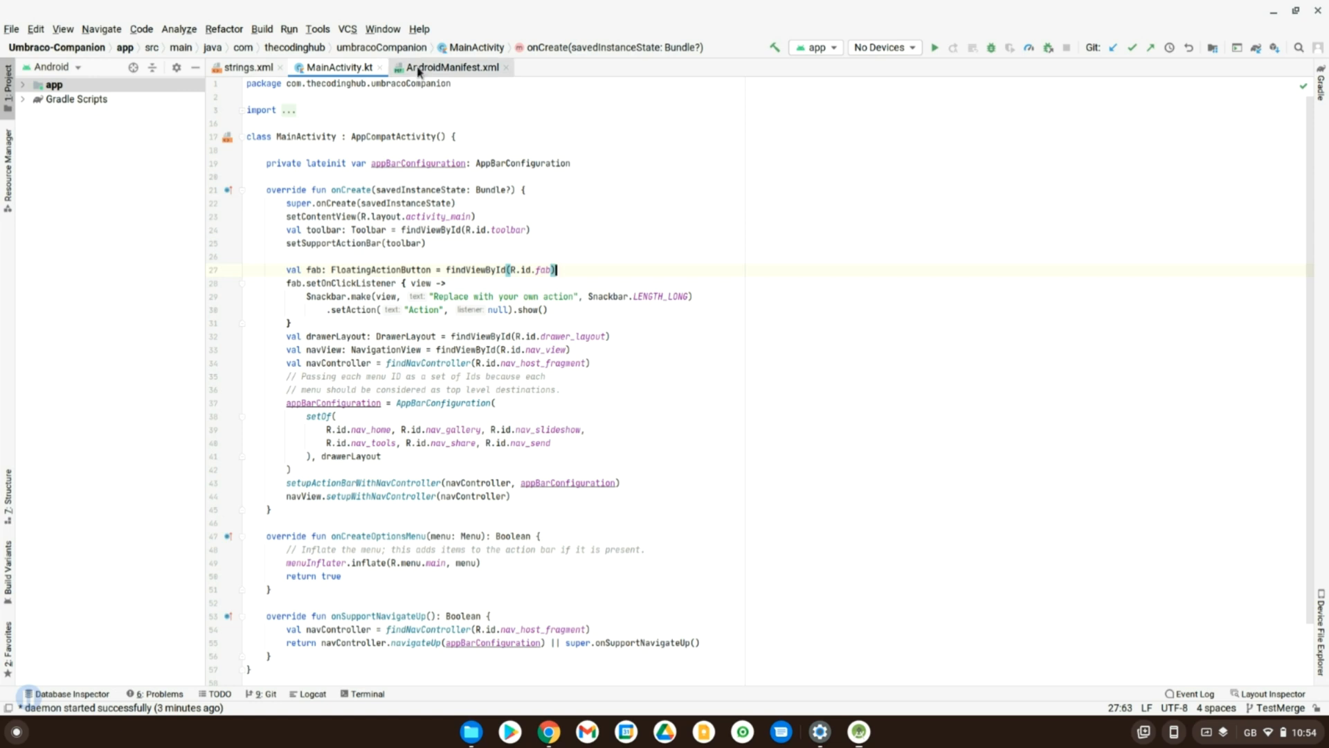
- Show AndroidManifest.xml, glance back at MainActivity.kt, and return to the manifest
click(451, 66)
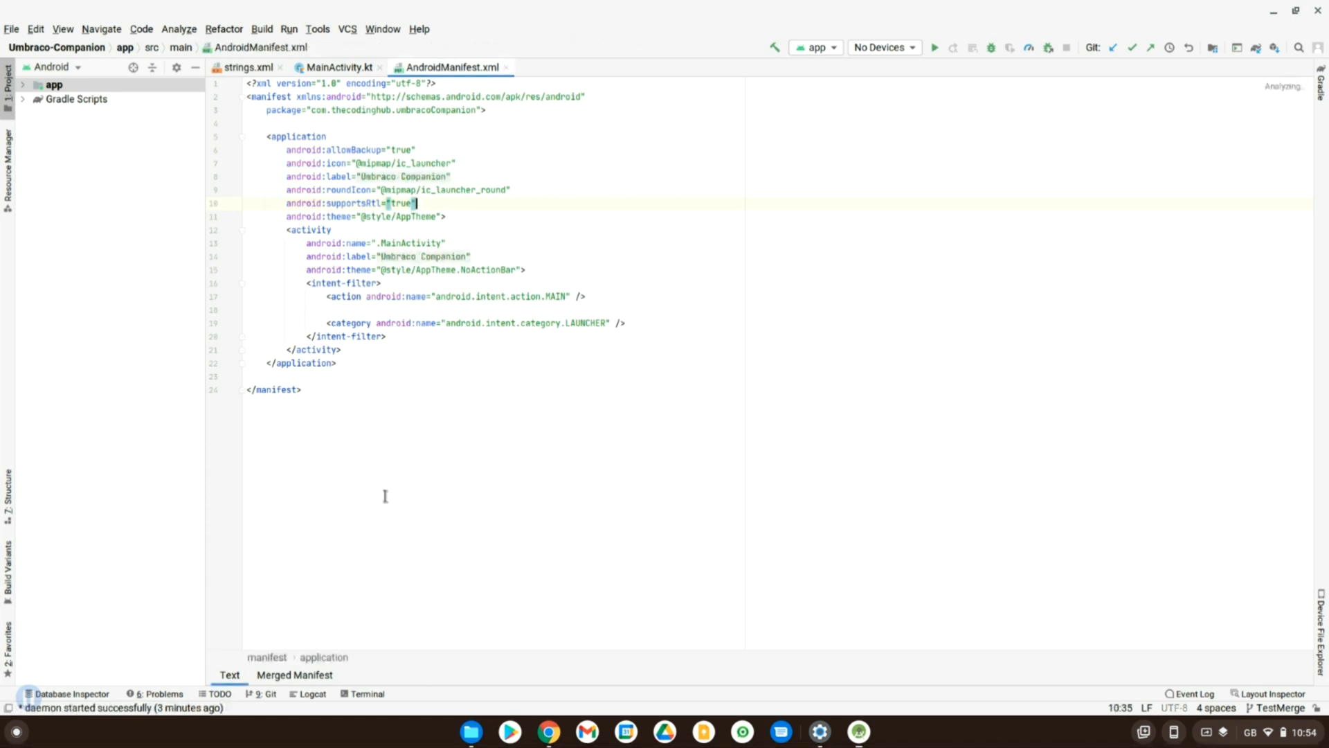
mouse_move(778, 310)
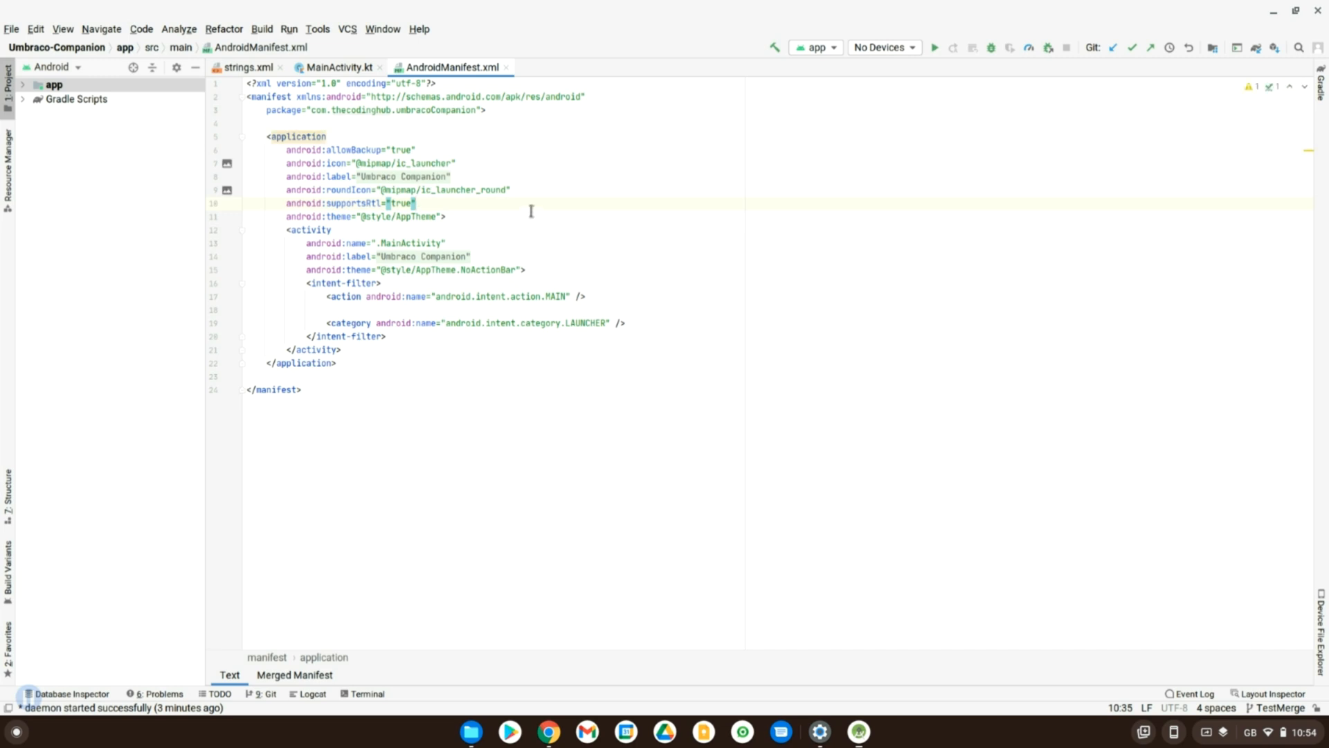
mouse_move(227, 168)
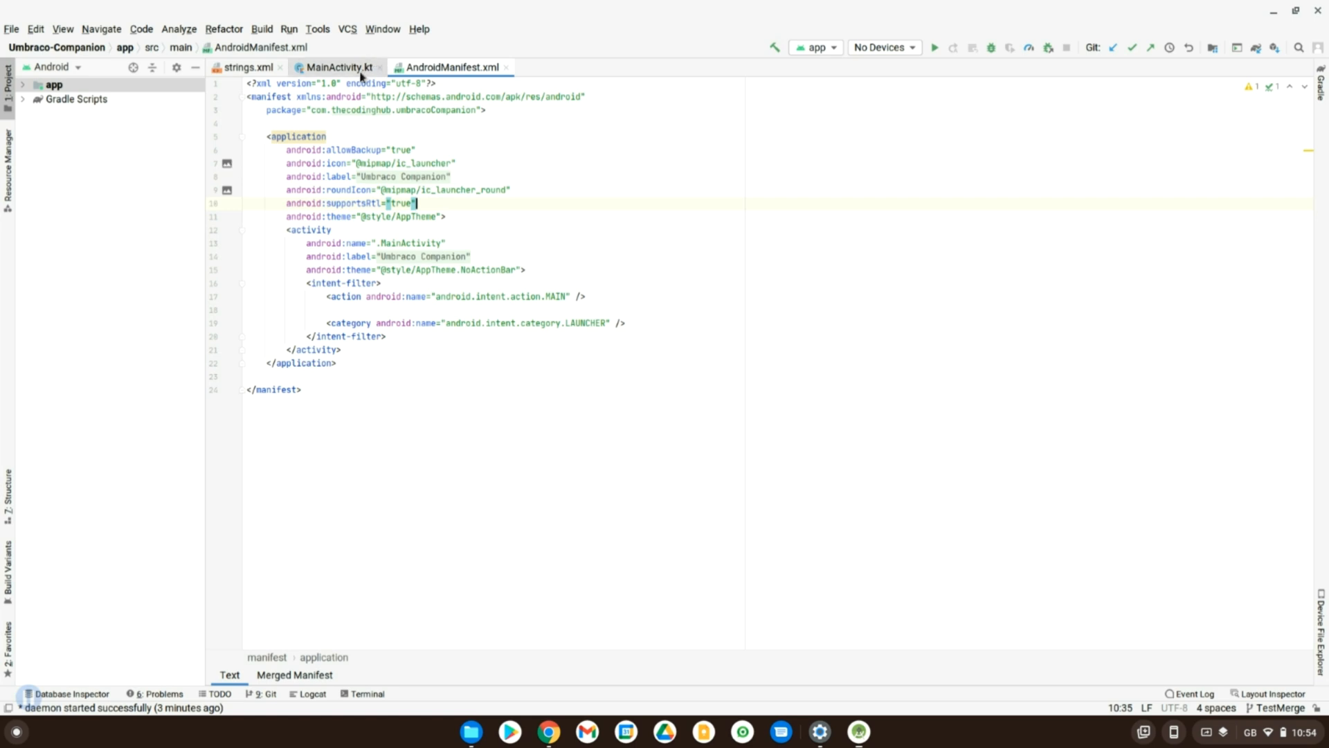
click(336, 67)
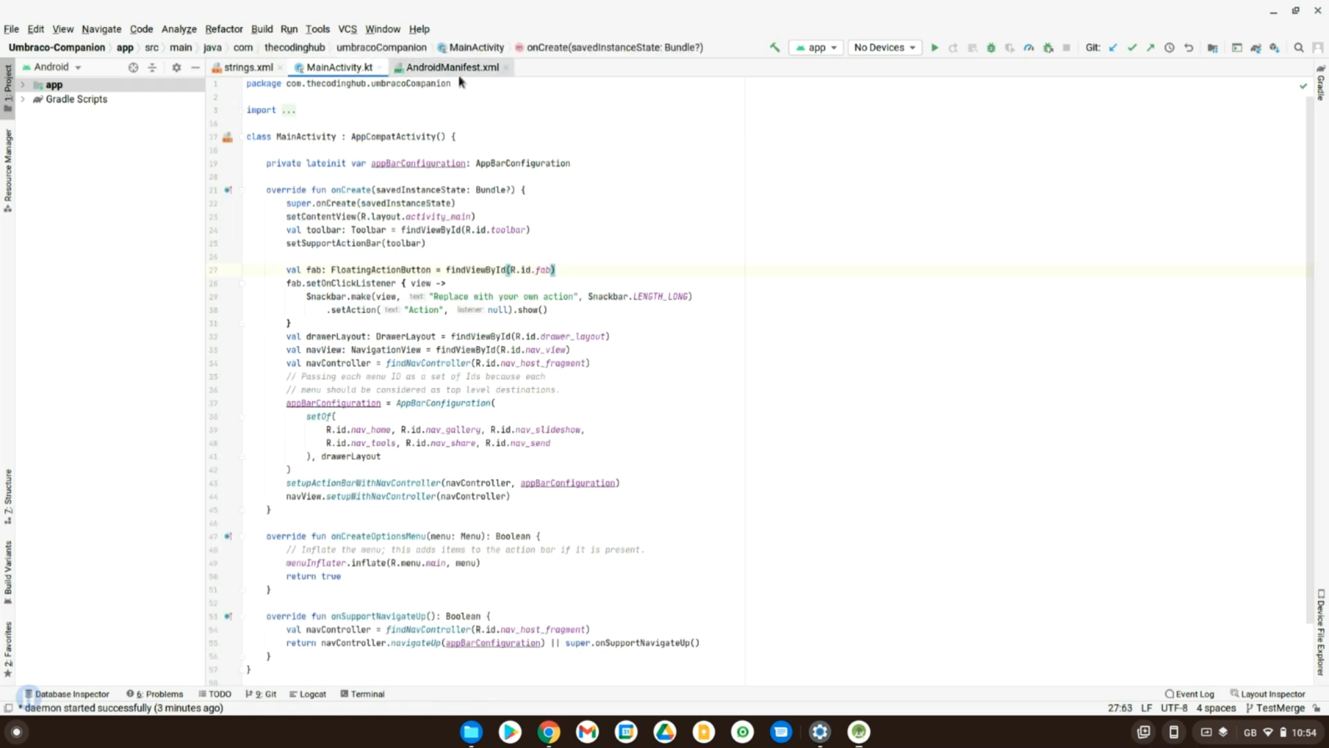
click(450, 66)
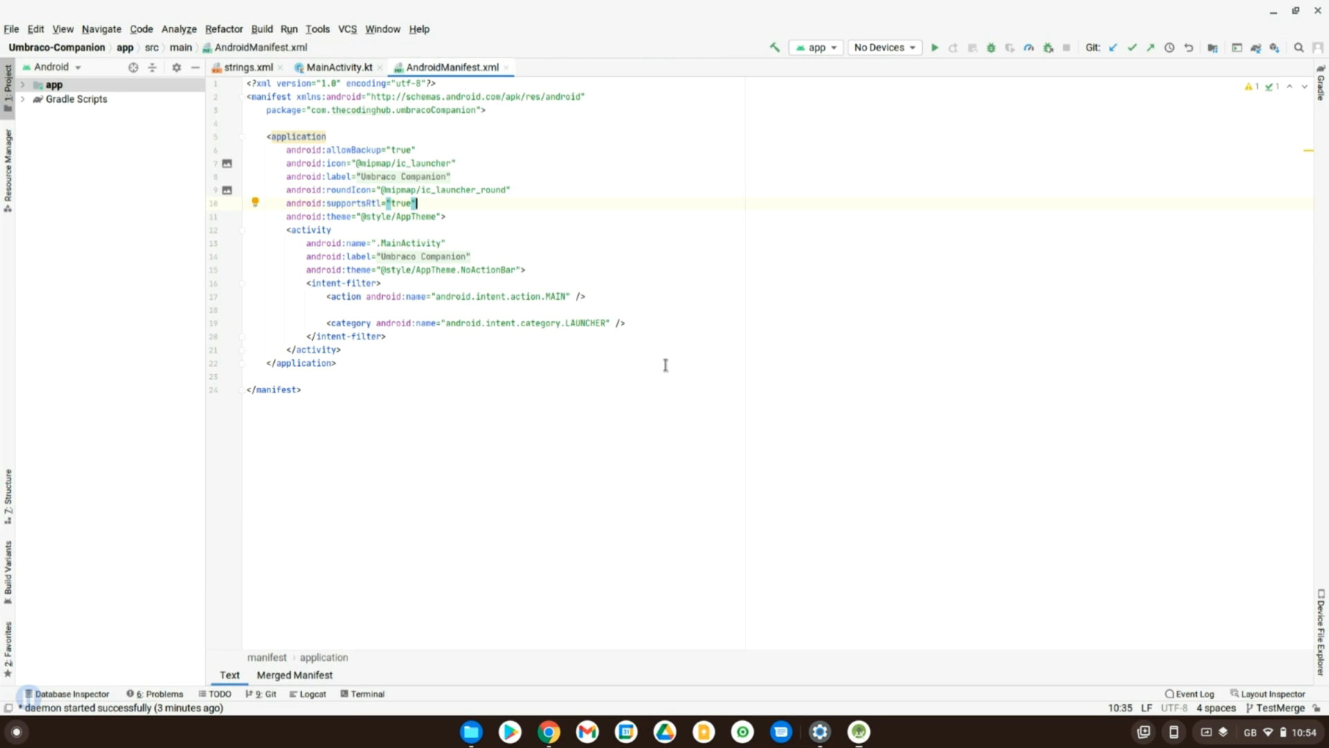